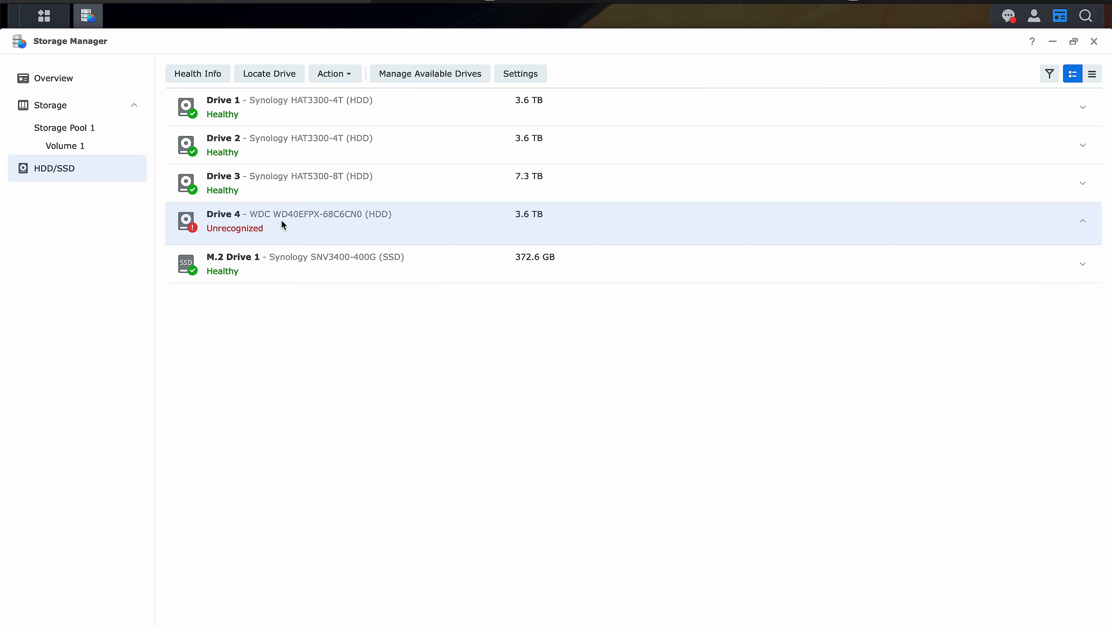
Expand Drive 4 to reveal its Unrecognized status and compatibility-list warning.
left_click(1082, 221)
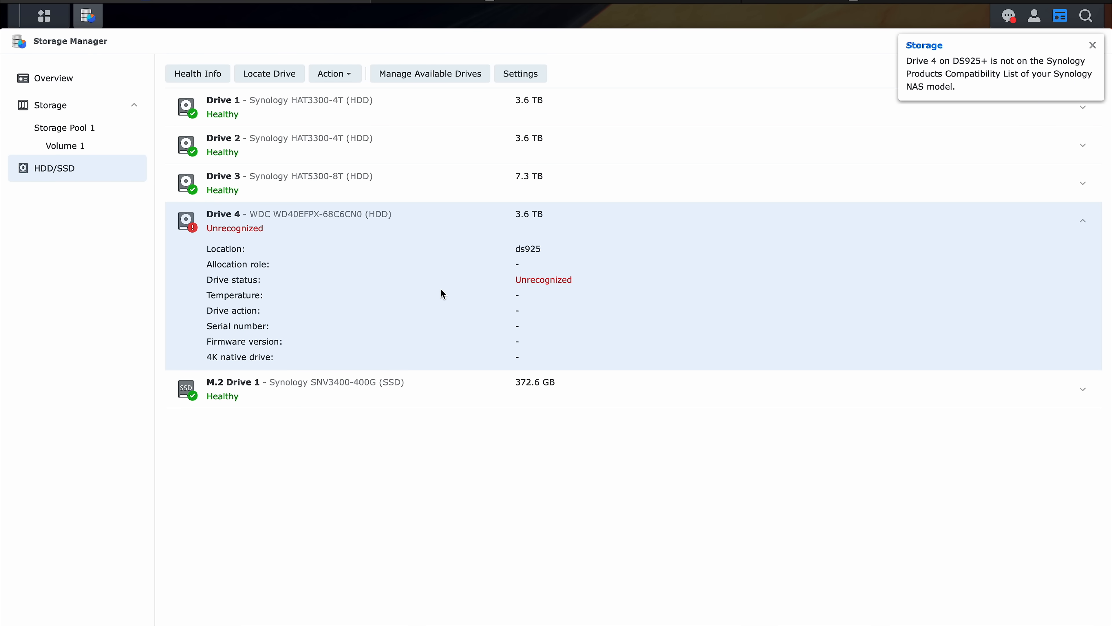
mouse_move(429, 73)
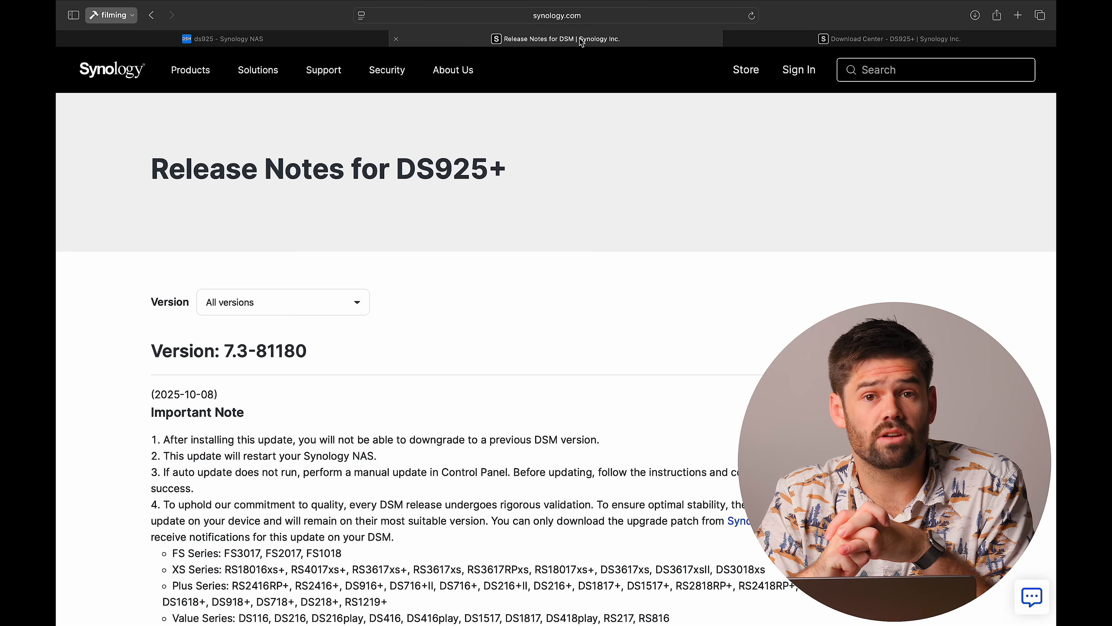
scroll("down", 3)
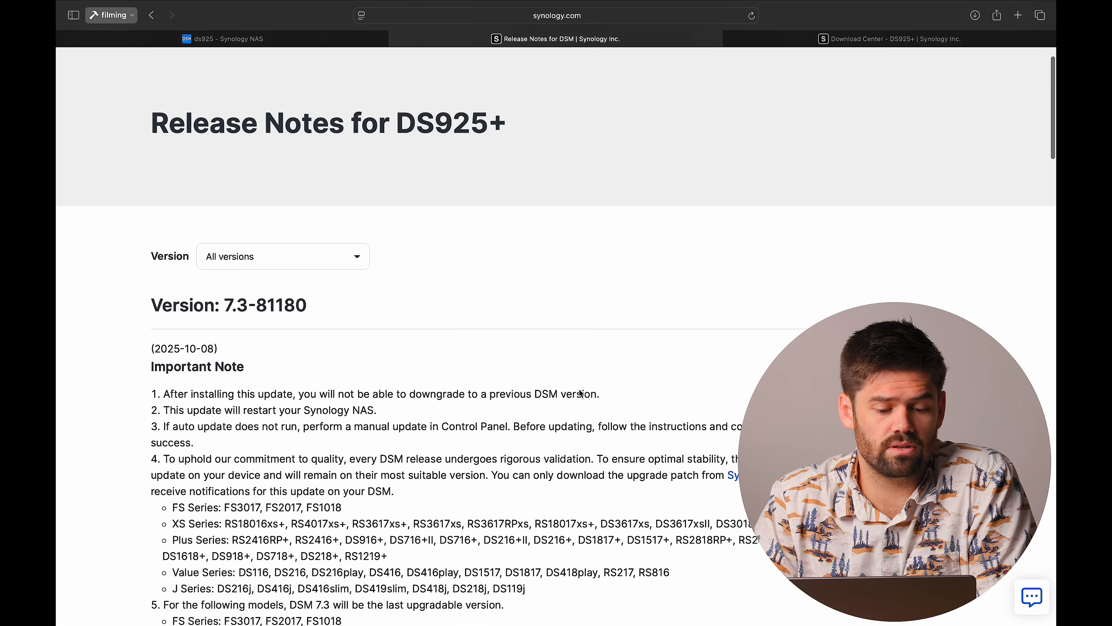
scroll("down", 3)
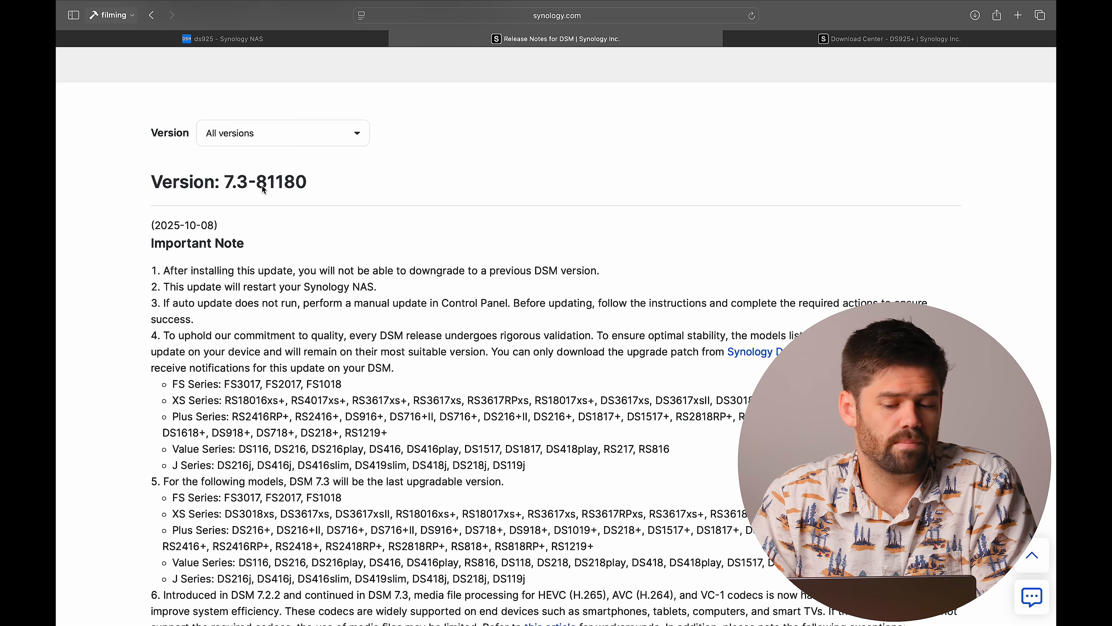
scroll("down", 3)
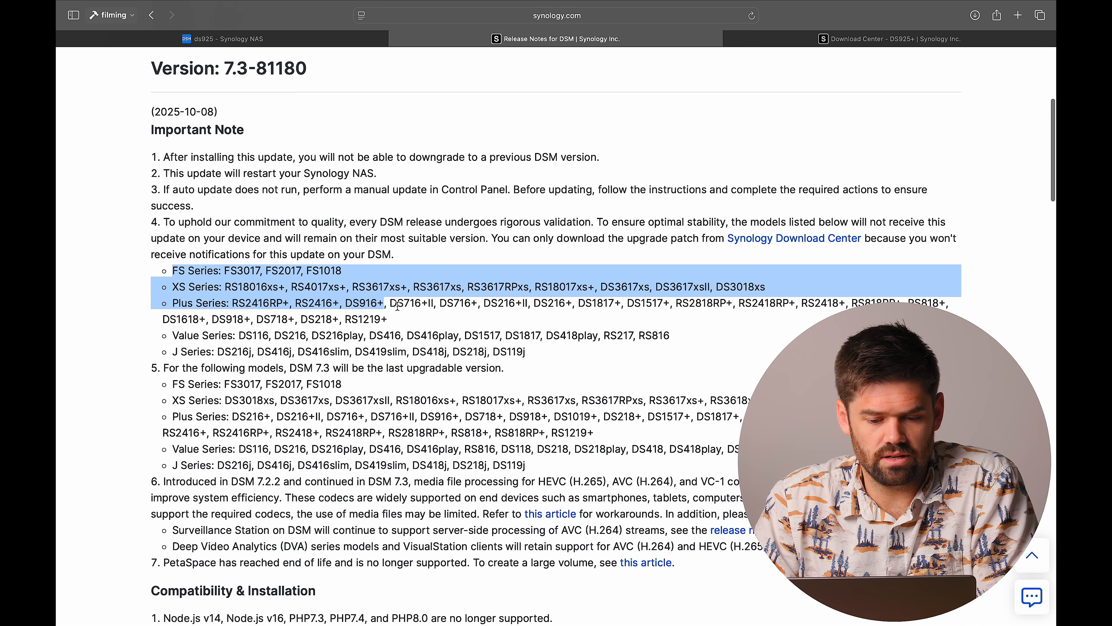
left_click(426, 315)
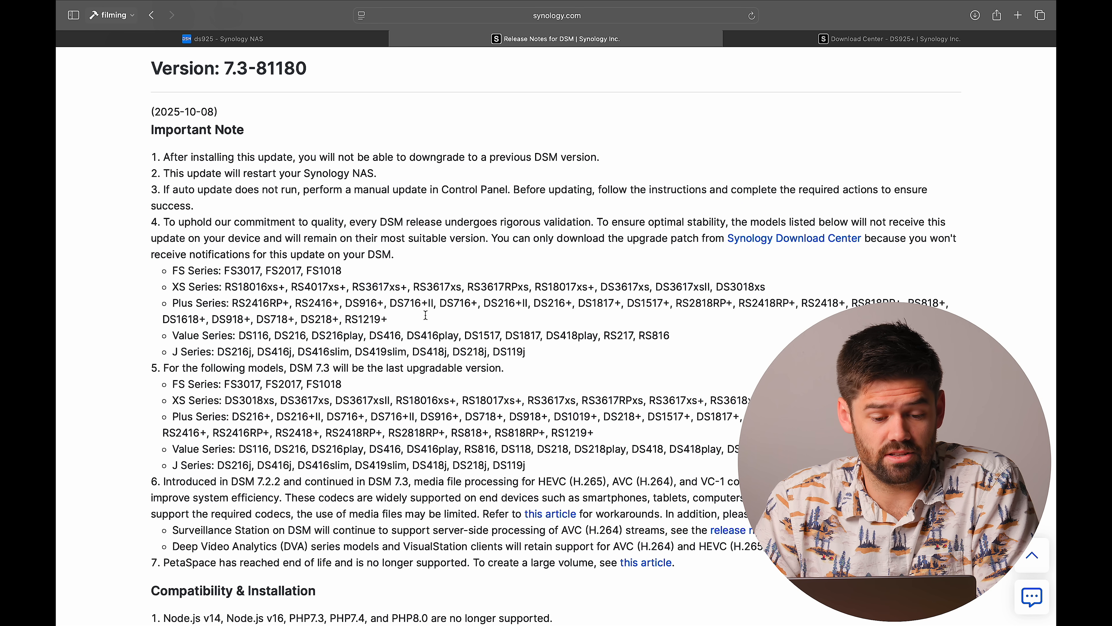
mouse_move(426, 320)
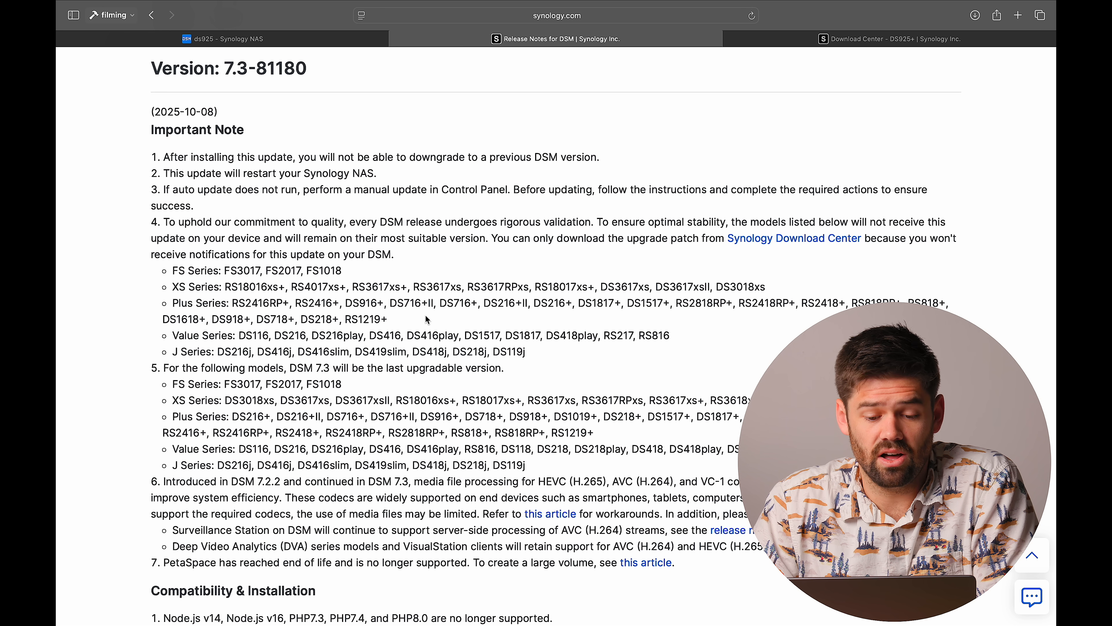
mouse_move(414, 334)
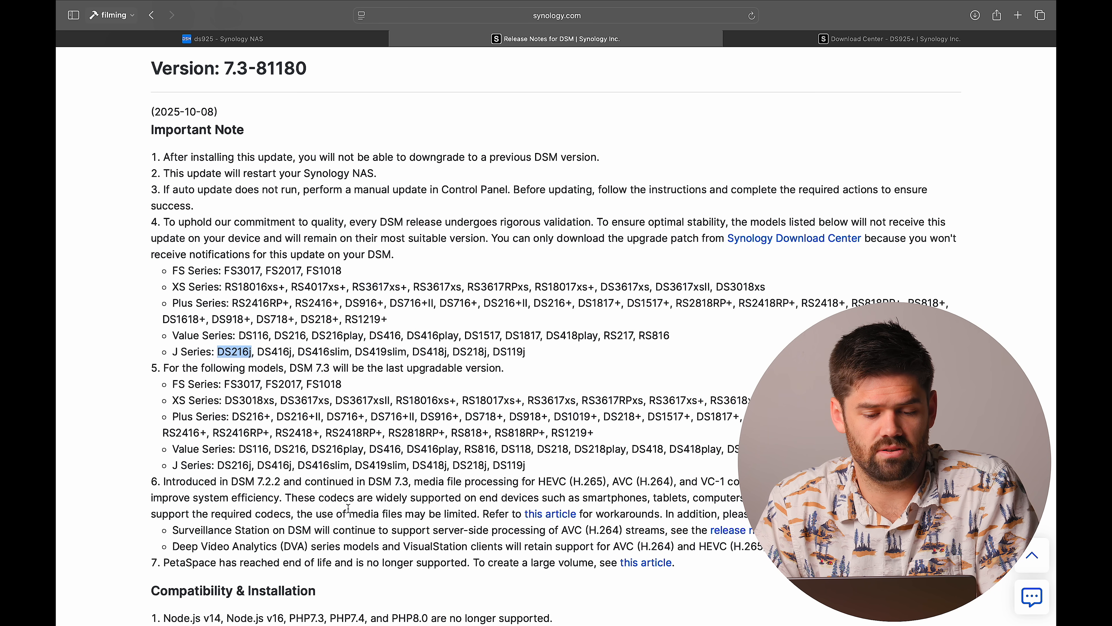
scroll("down", 3)
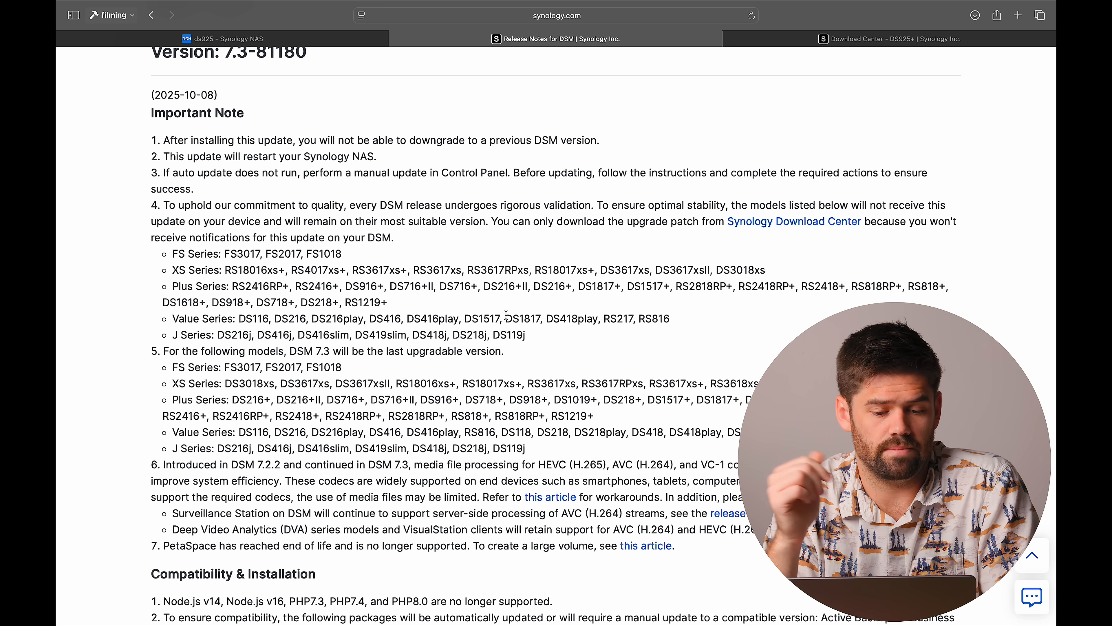
scroll("down", 3)
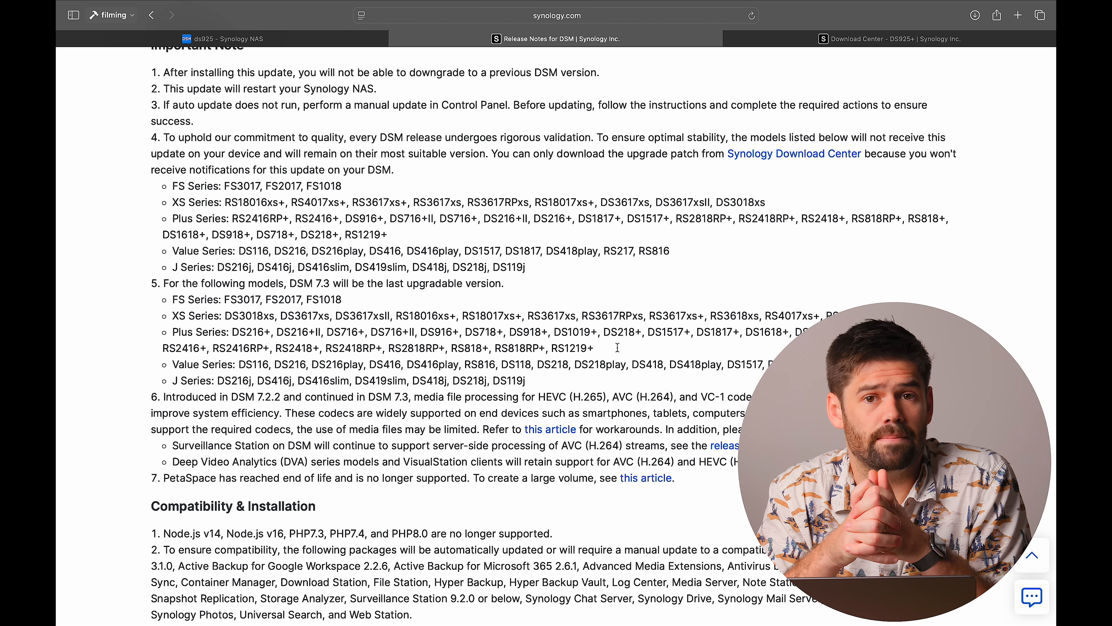
scroll("down", 3)
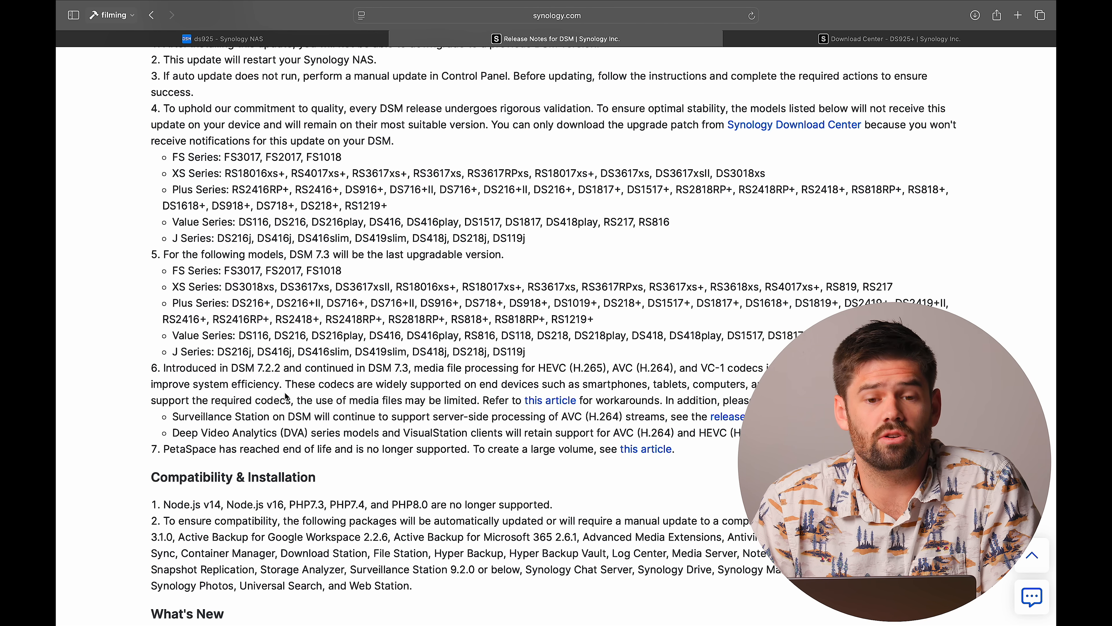
mouse_move(658, 378)
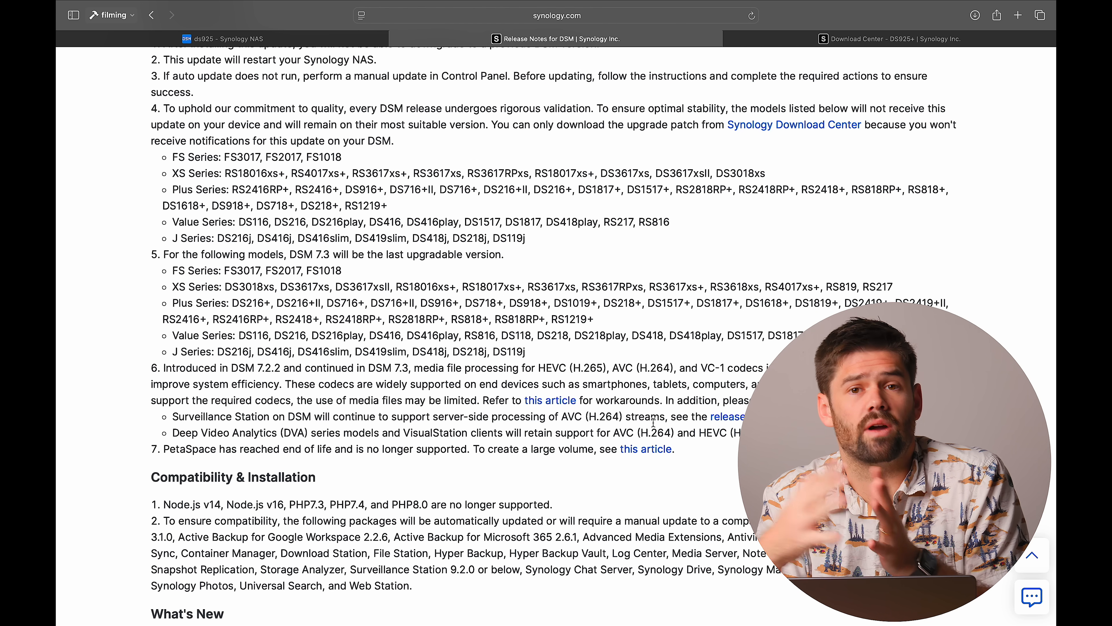
scroll("down", 3)
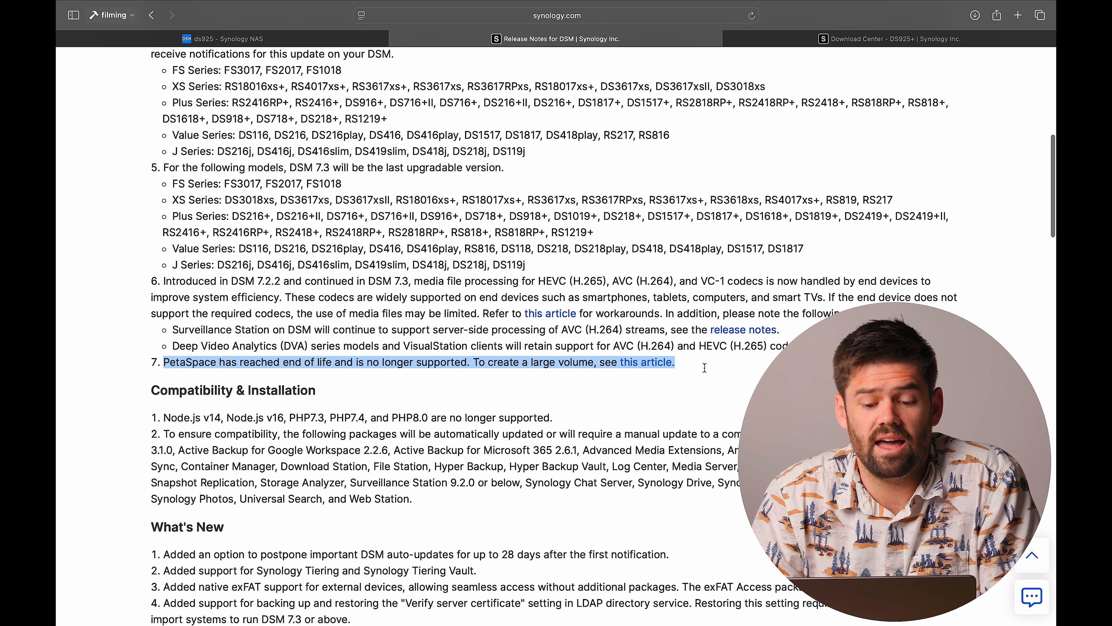
left_click(316, 405)
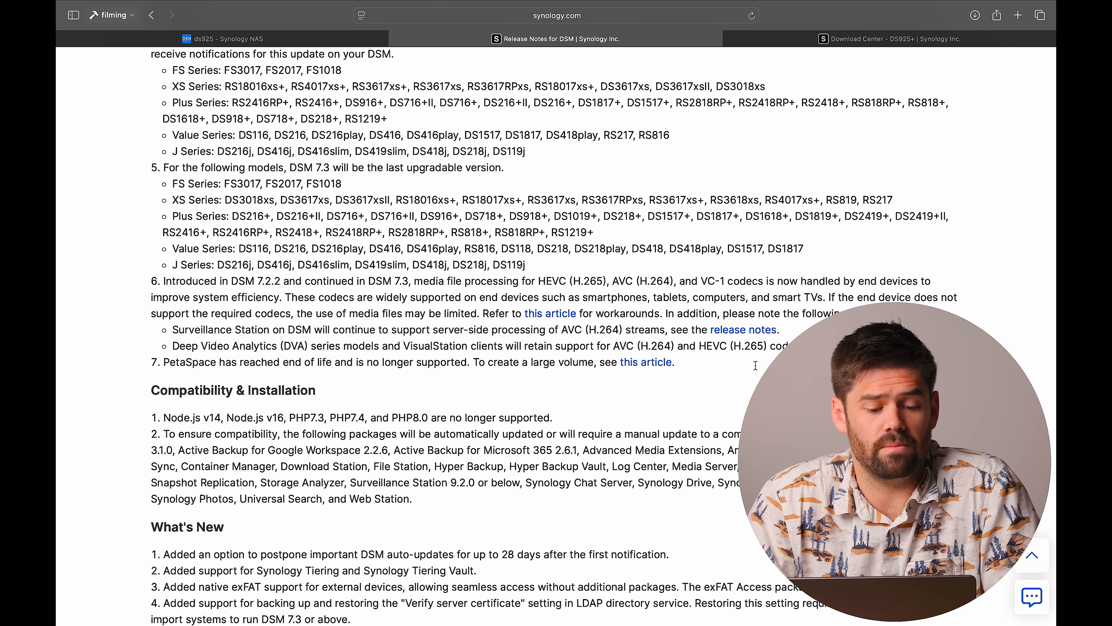
scroll("down", 3)
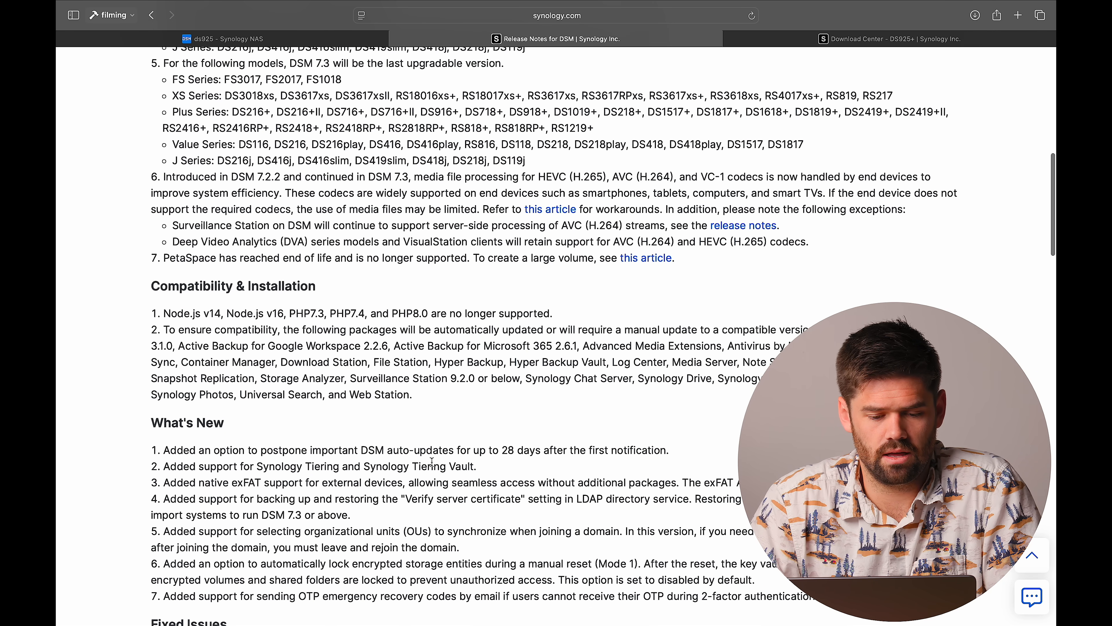
double_click(175, 313)
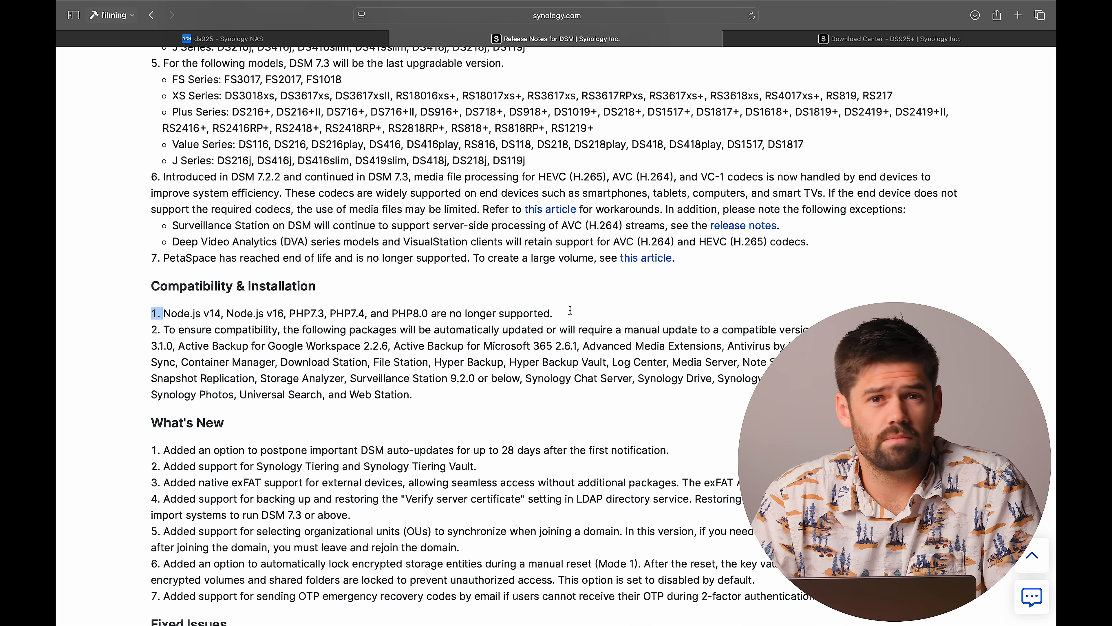
scroll("down", 3)
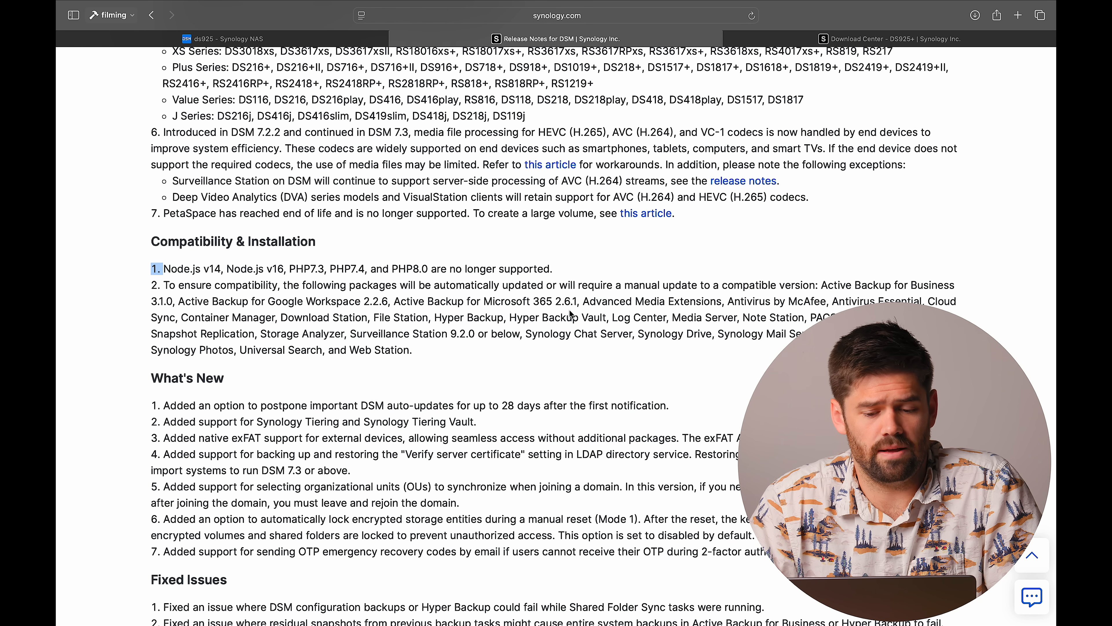
scroll("down", 3)
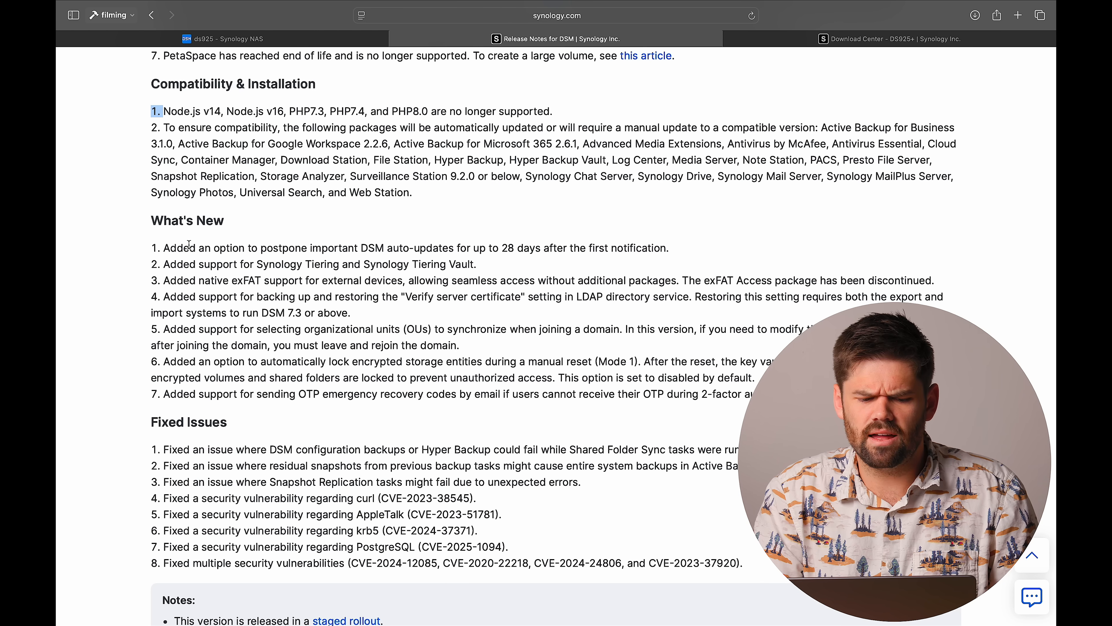
scroll("down", 3)
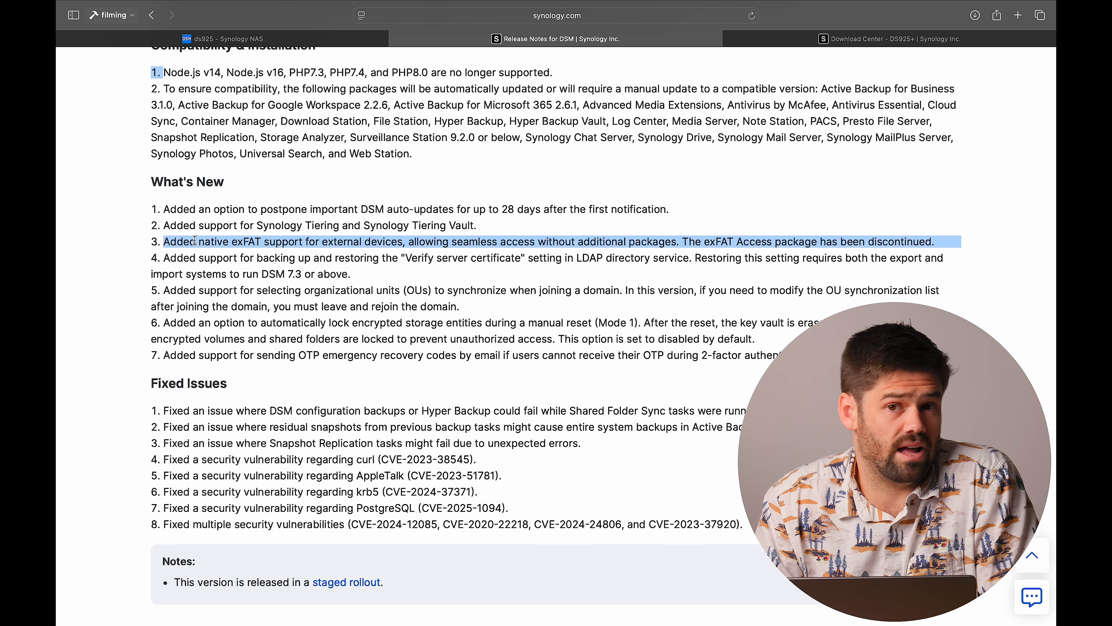
mouse_move(329, 198)
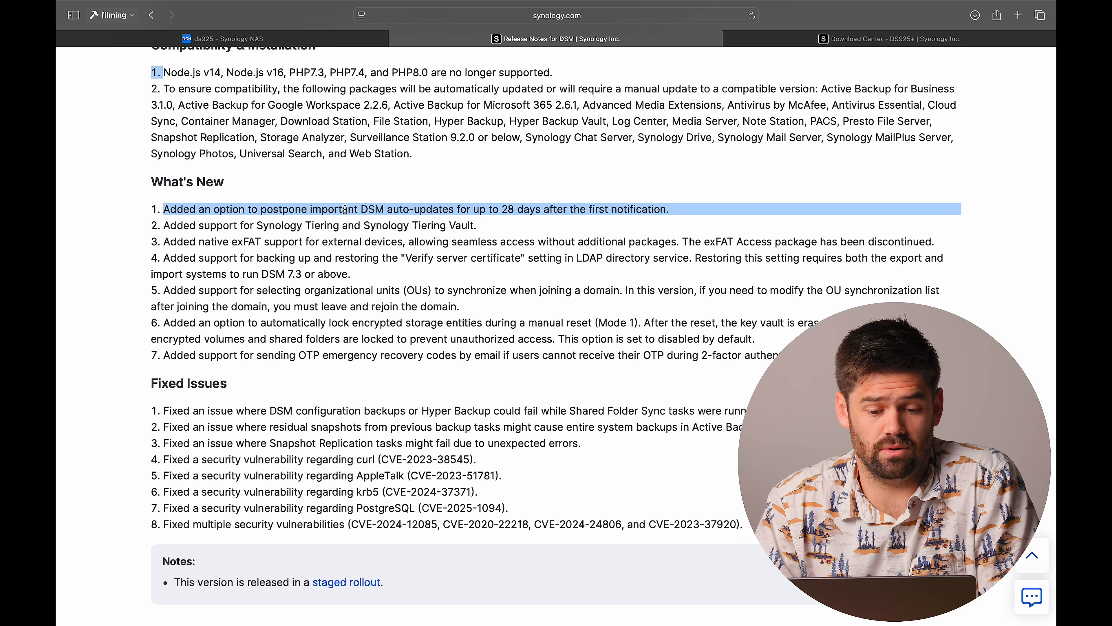
scroll("down", 3)
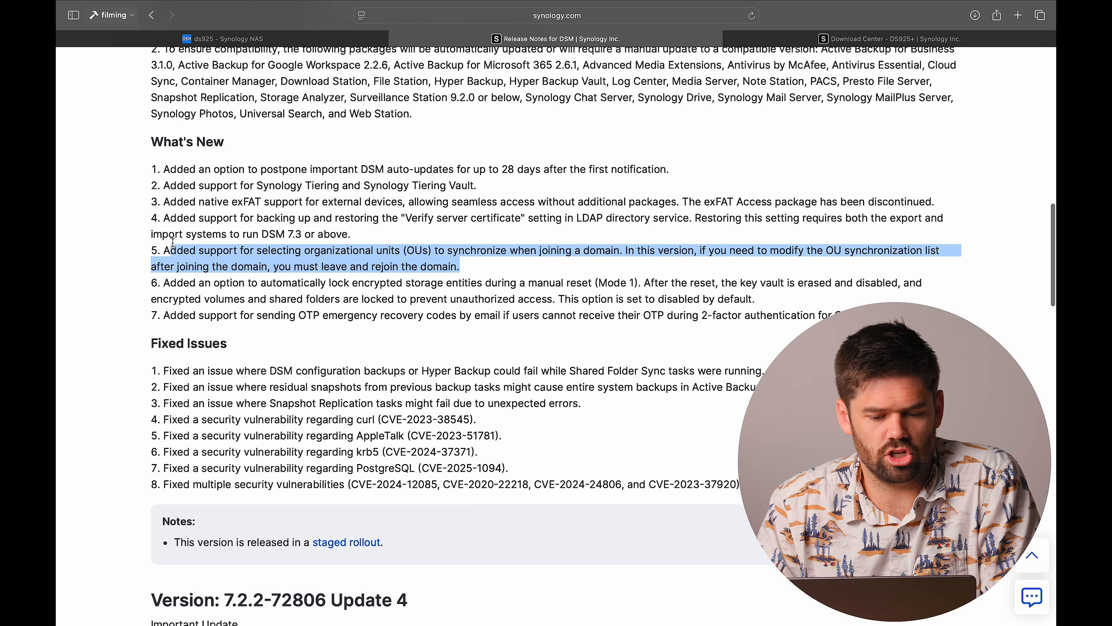
left_click(823, 294)
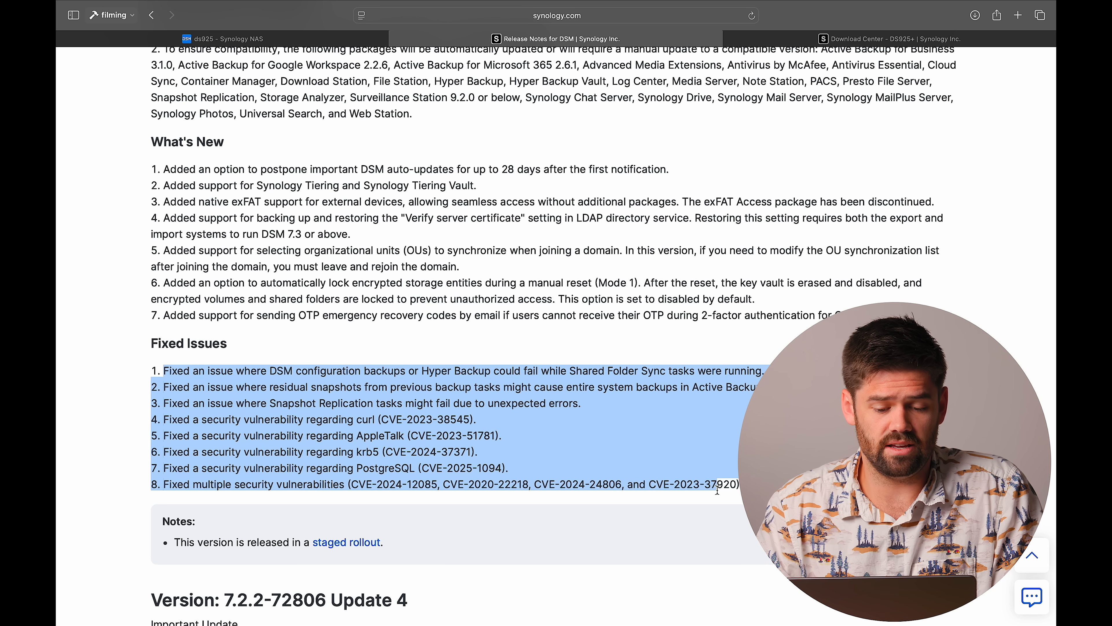
left_click(224, 38)
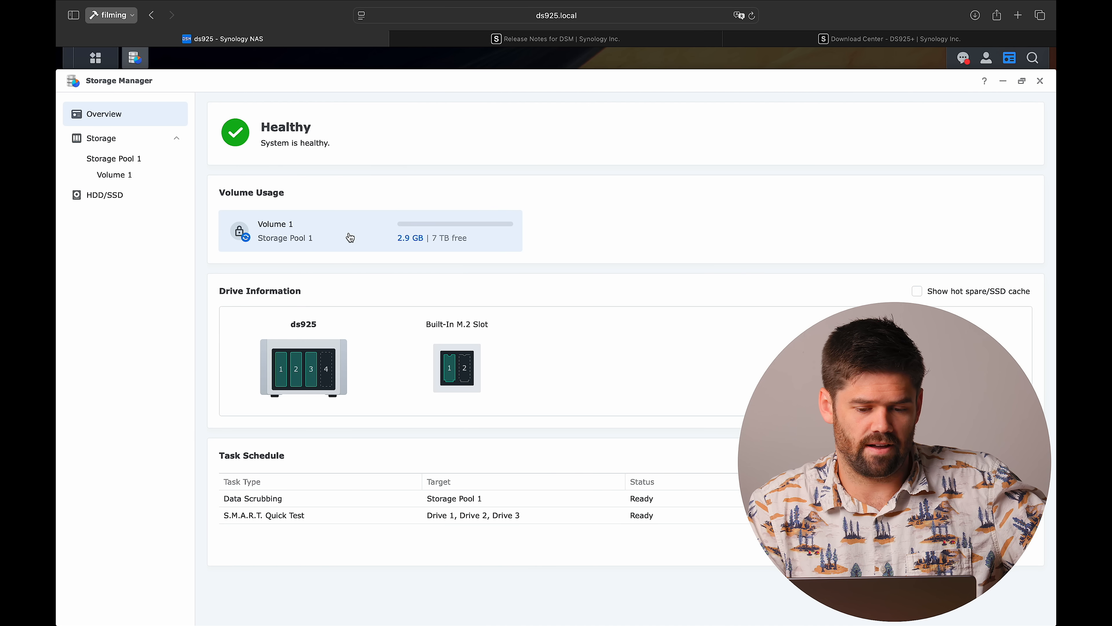
Refresh the HDD/SSD list via Overview so newly detected WD Drive 4 shows as Unrecognized.
left_click(105, 195)
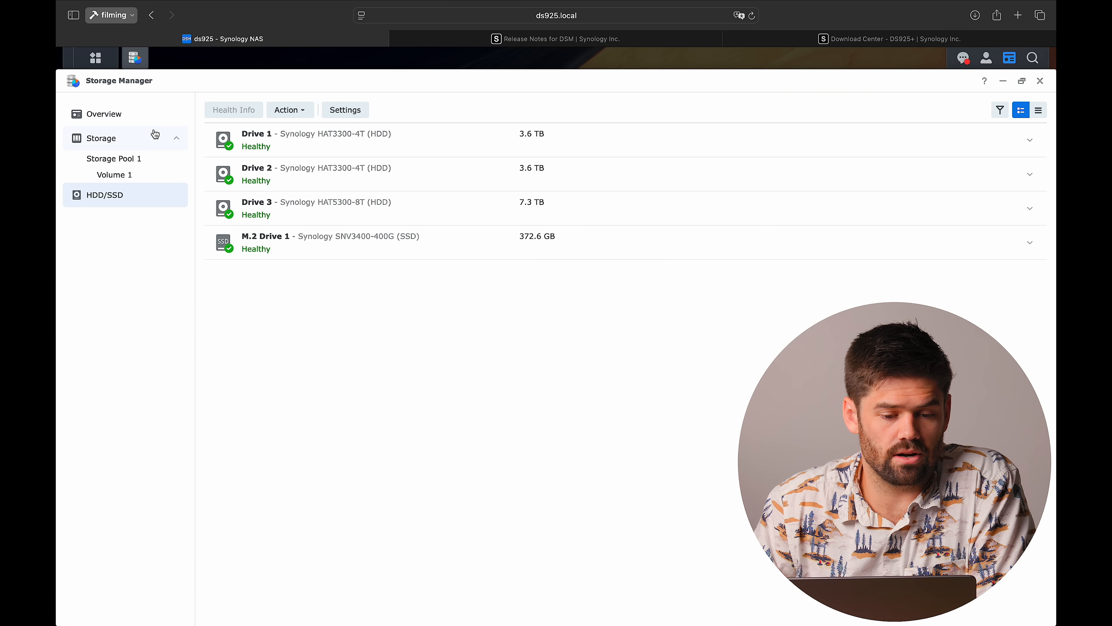
left_click(103, 113)
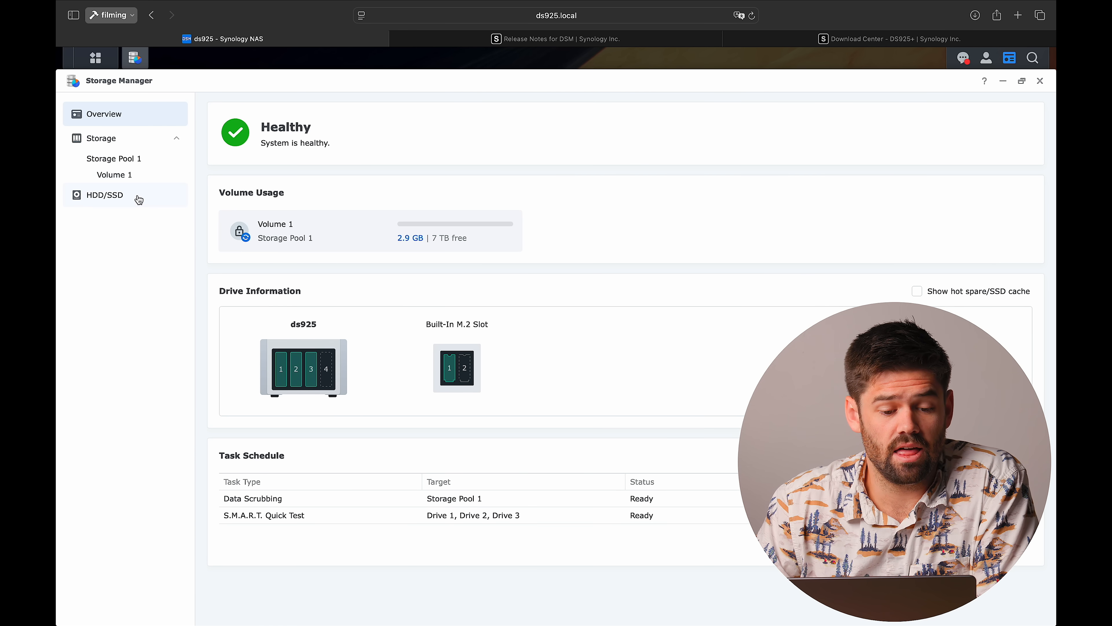
left_click(105, 195)
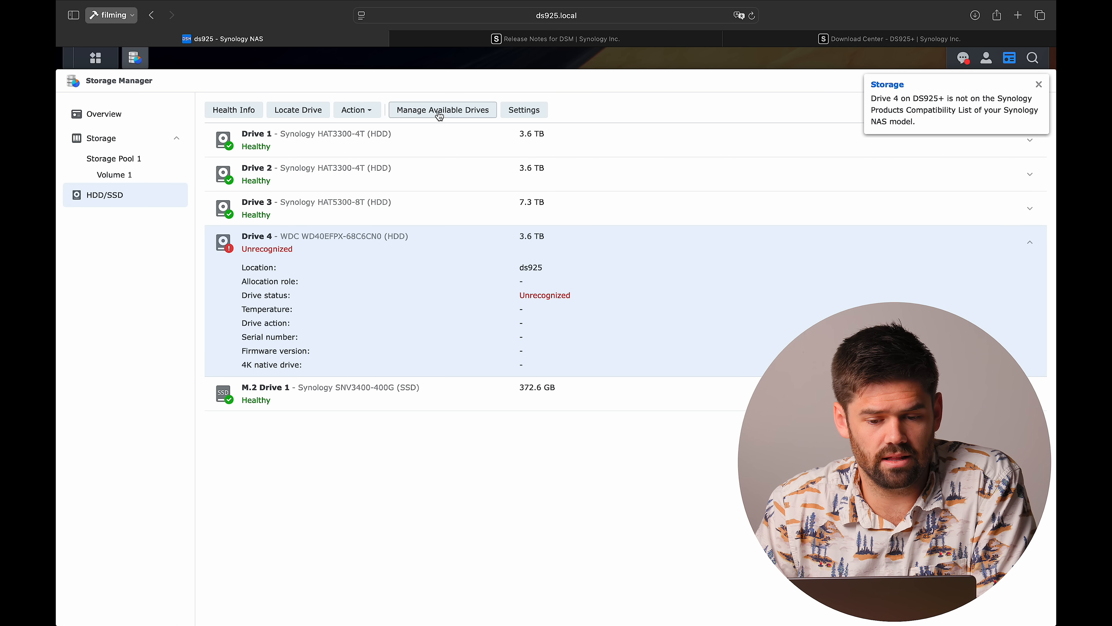
Attempt Manage Available Drives for Drive 4 and acknowledge the no-drives-meet-requirements error.
left_click(442, 110)
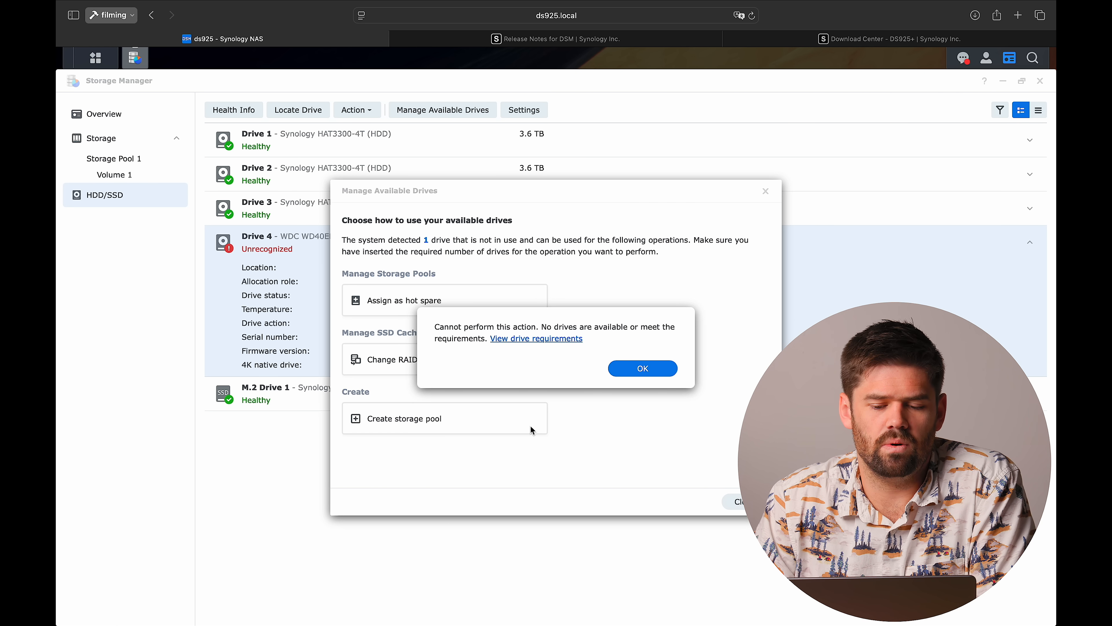
left_click(889, 39)
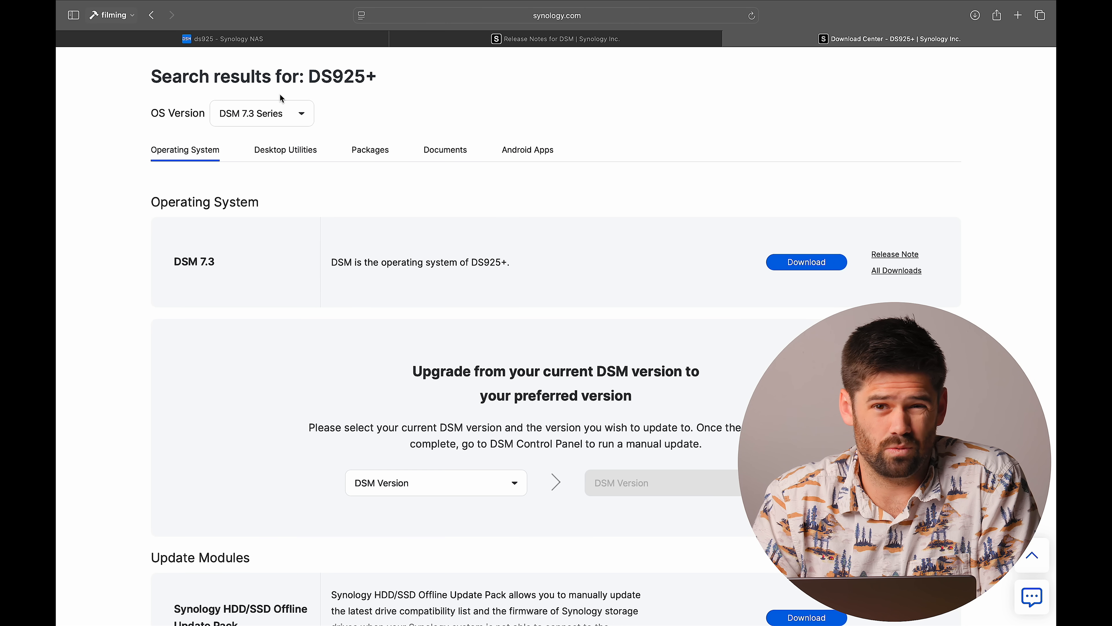
Locate the DSM 7.3 entry in the DS925+ Download Center, then return to the NAS page.
scroll("down", 3)
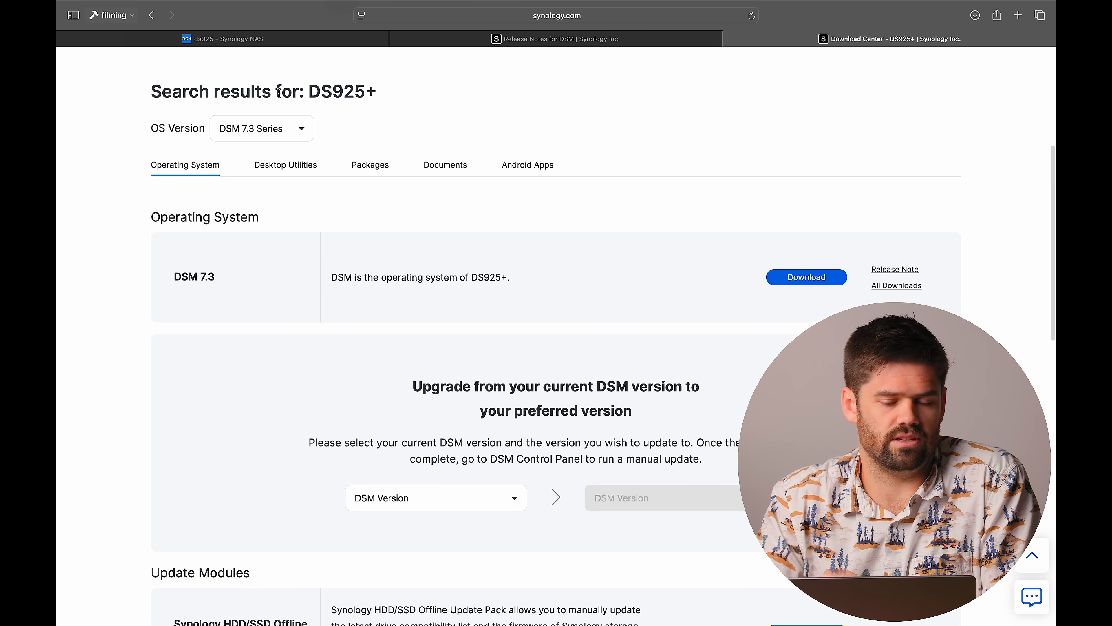
mouse_move(484, 38)
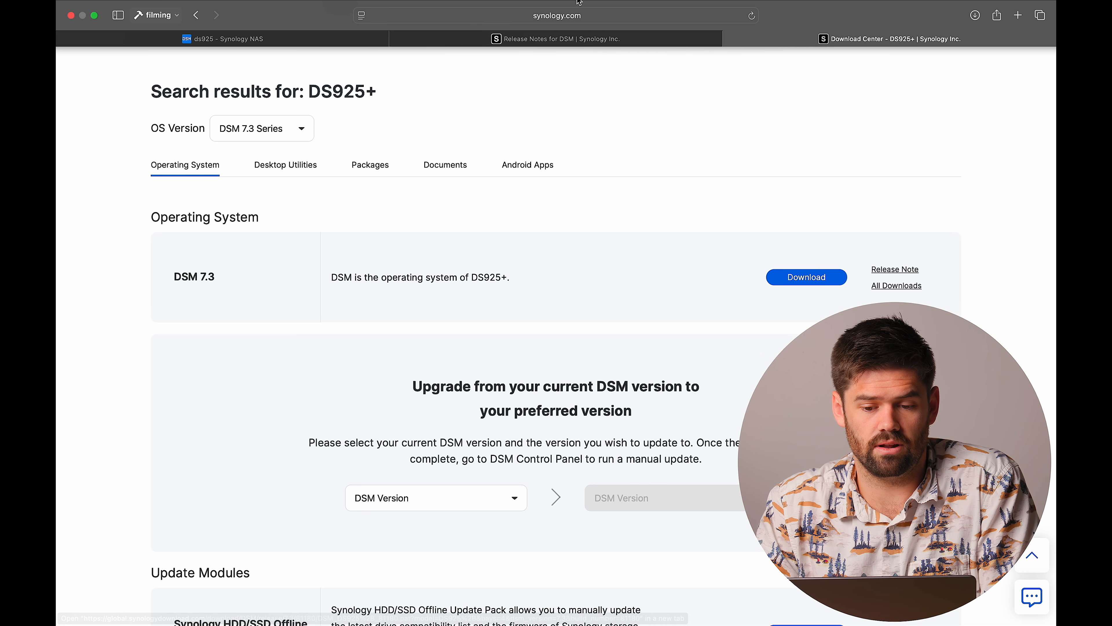
left_click(224, 38)
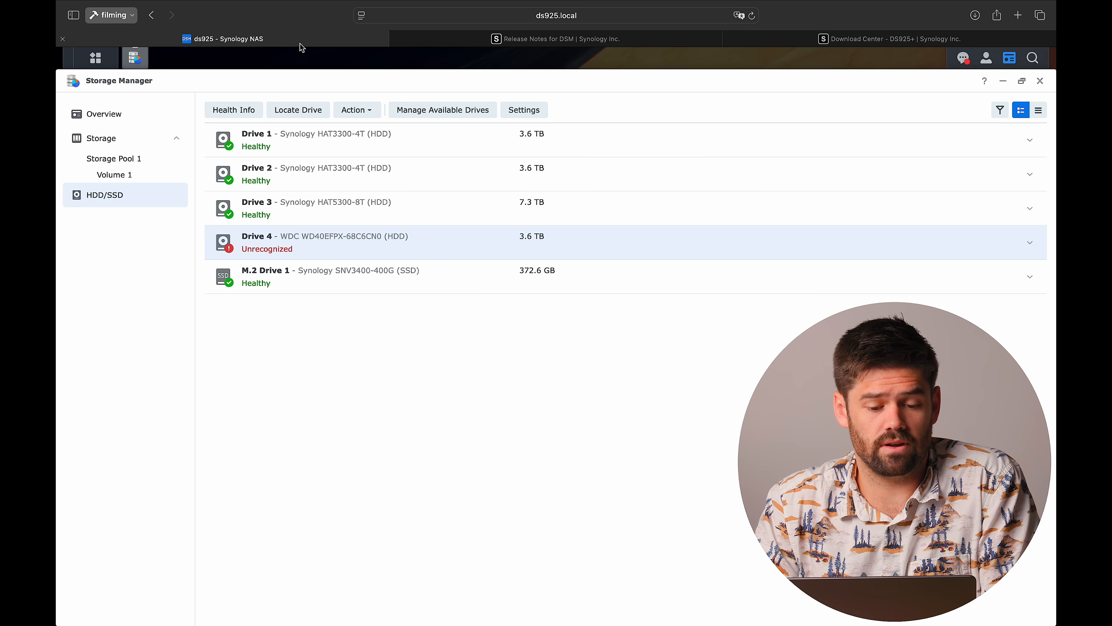
Start a Manual DSM Update from Control Panel and upload the DSM_DS925+_81180.pat file.
left_click(161, 57)
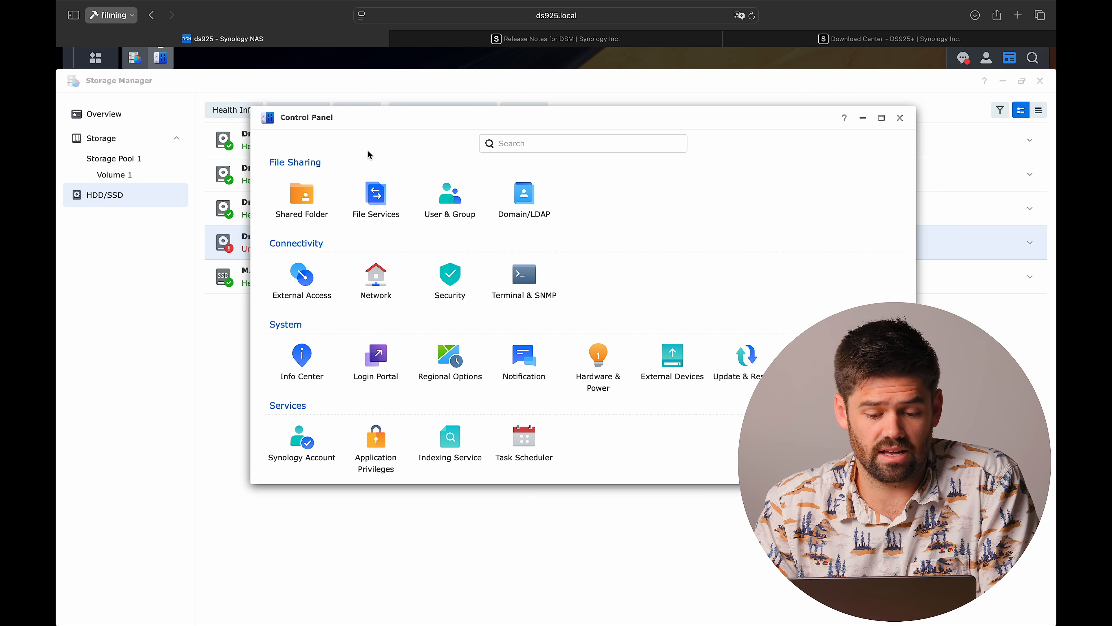
left_click(744, 353)
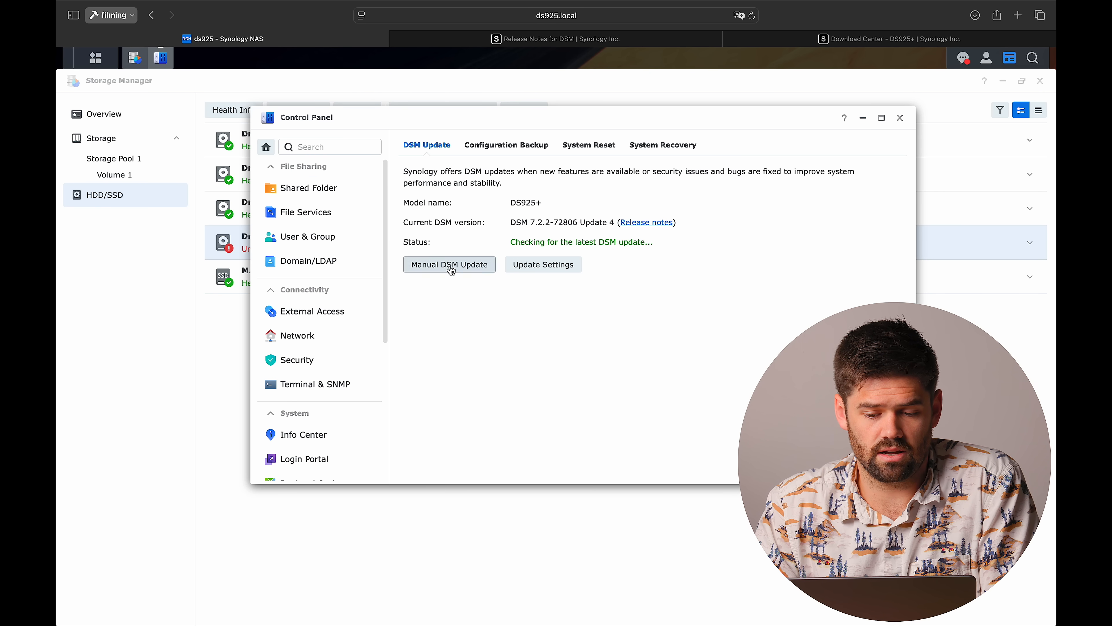
left_click(449, 264)
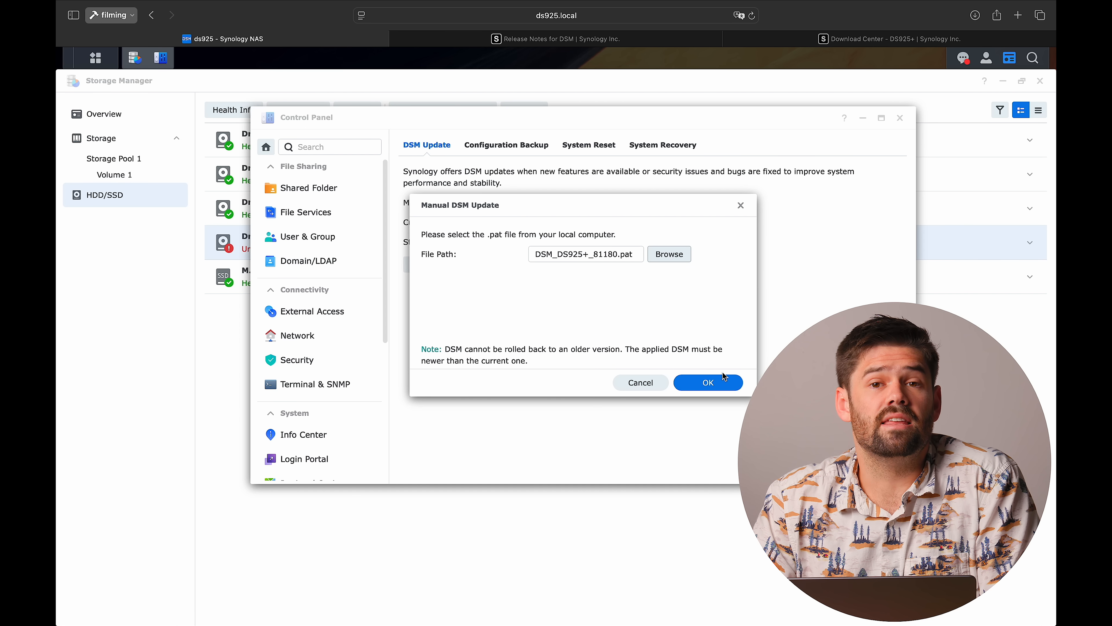
left_click(707, 383)
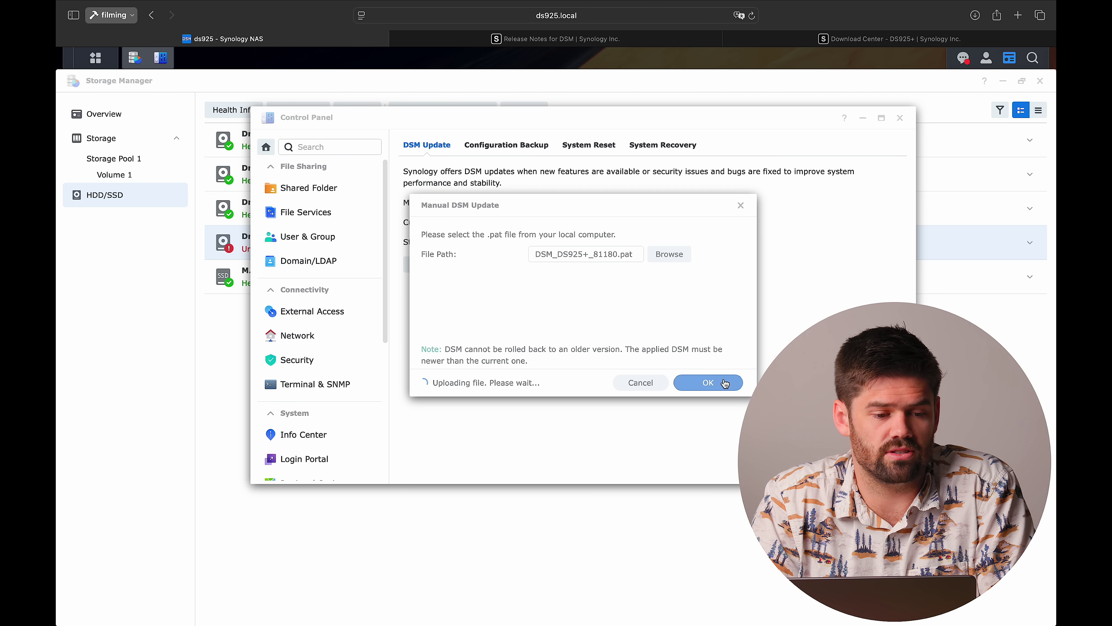
left_click(707, 383)
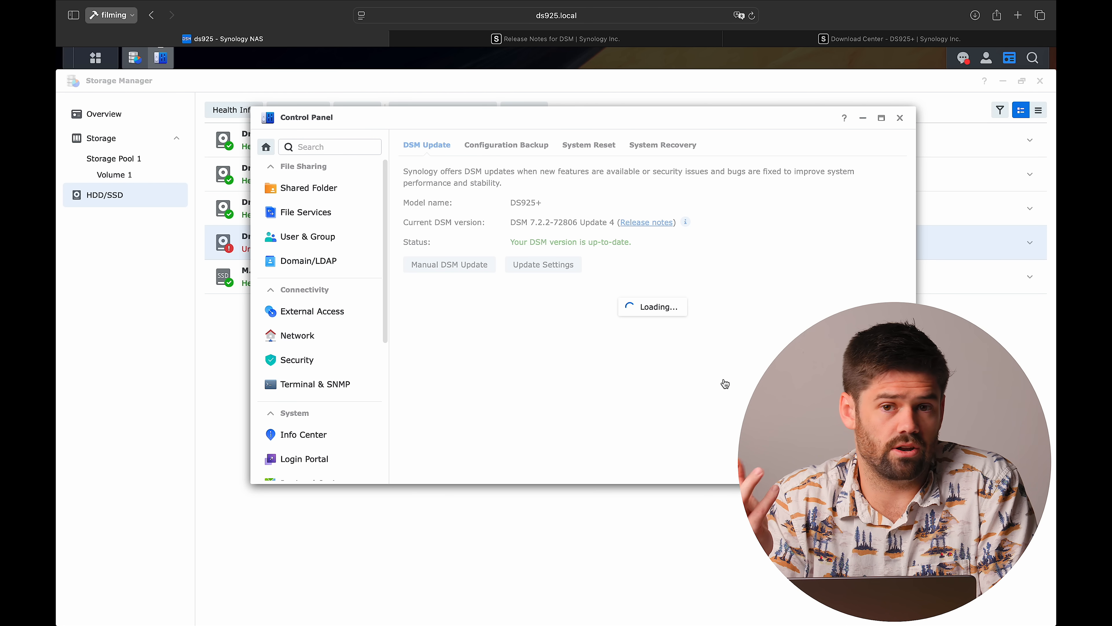
Accept the EULA and update notice, then confirm to begin installing DSM 7.3.
left_click(449, 264)
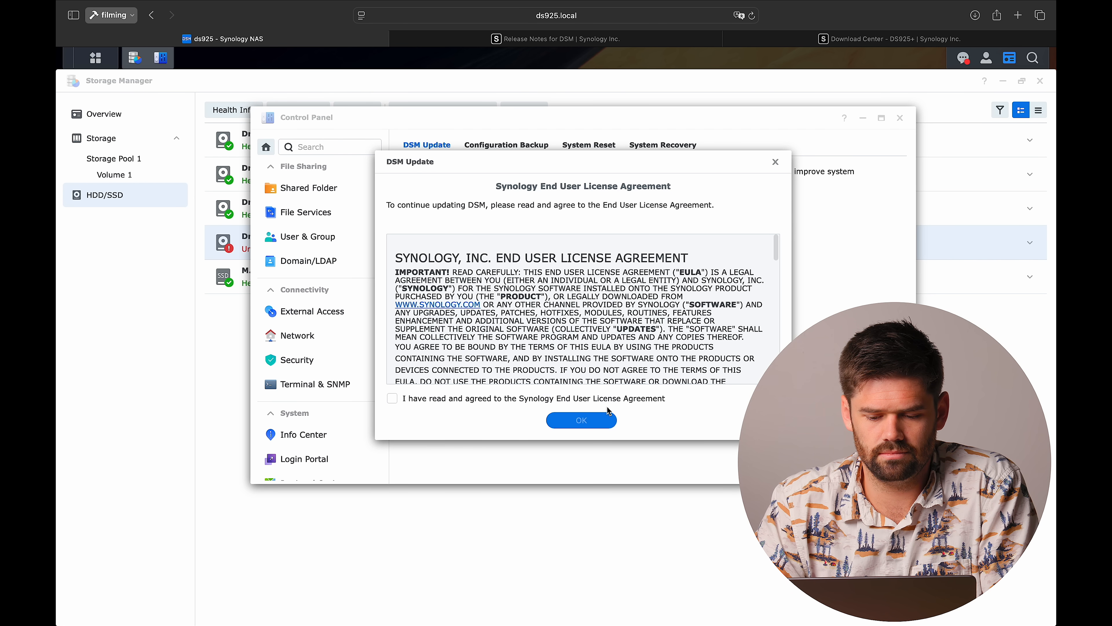
left_click(581, 420)
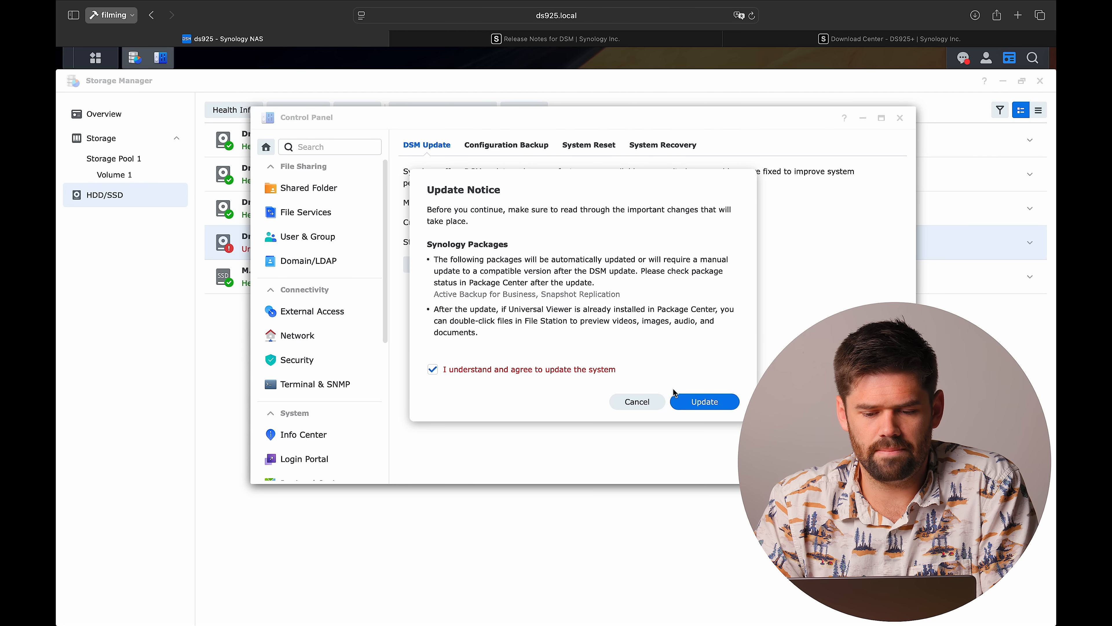
left_click(704, 402)
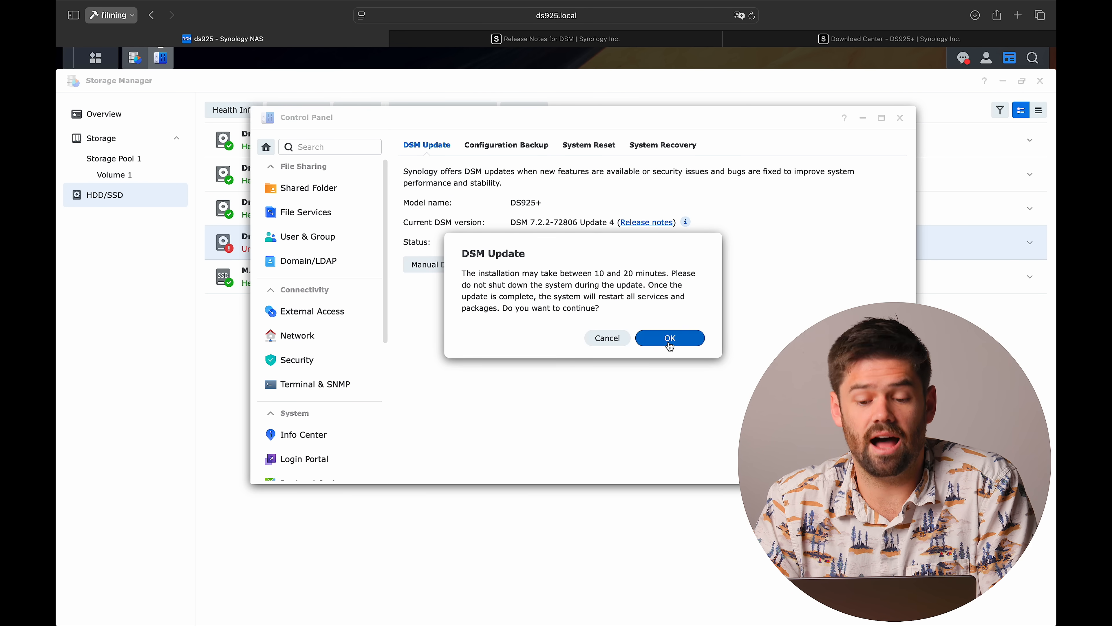
left_click(667, 337)
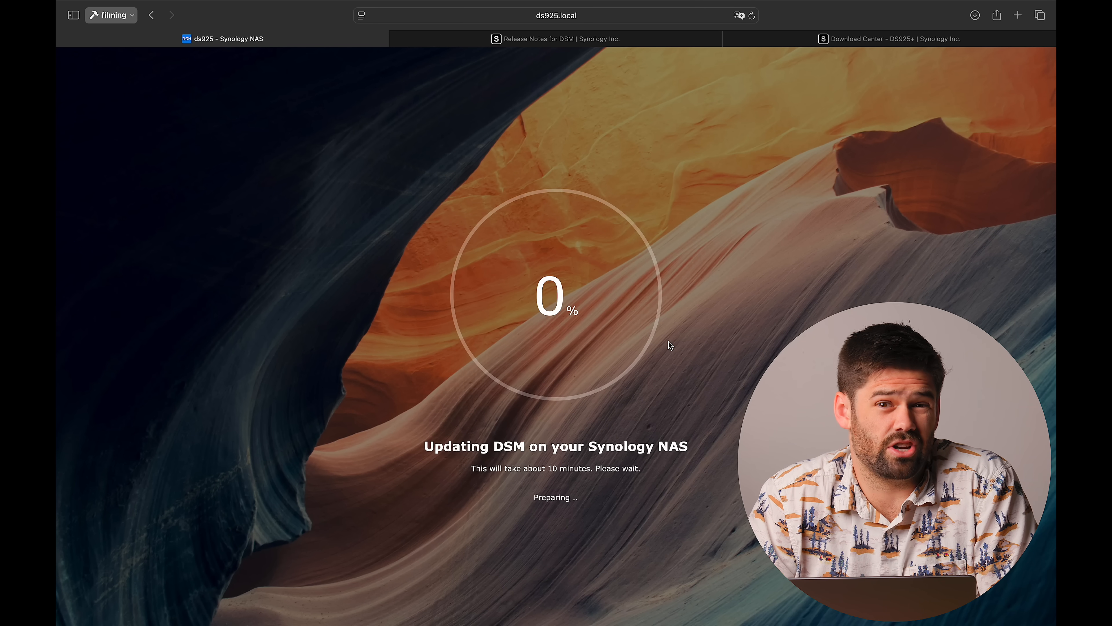
mouse_move(869, 47)
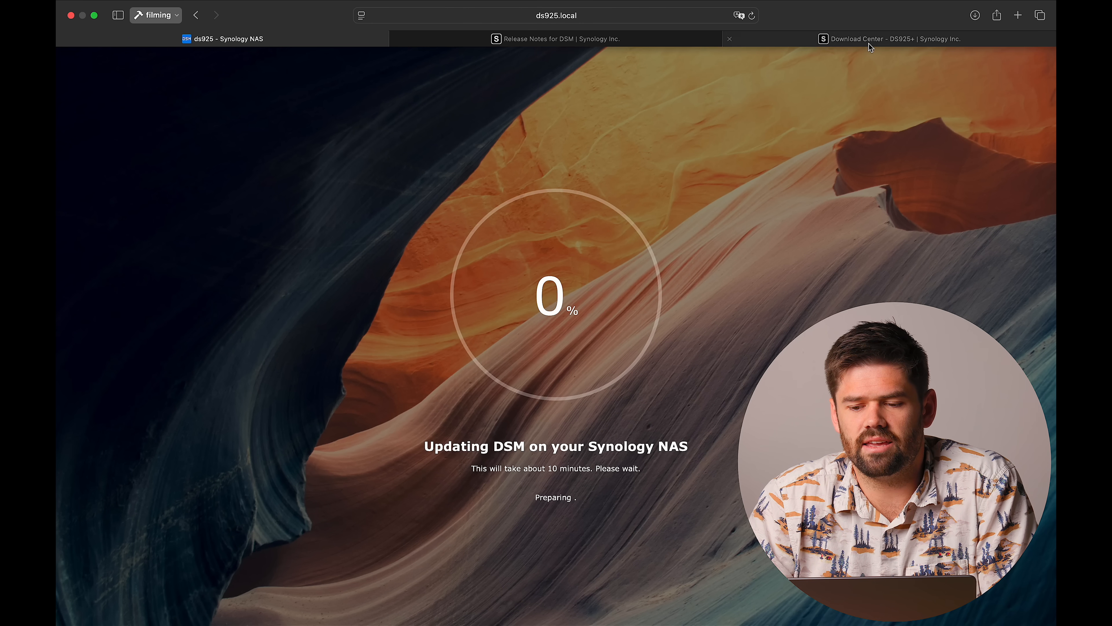
Browse the Synology Tiering Knowledge Center article while the DSM update reaches package updates.
left_click(555, 38)
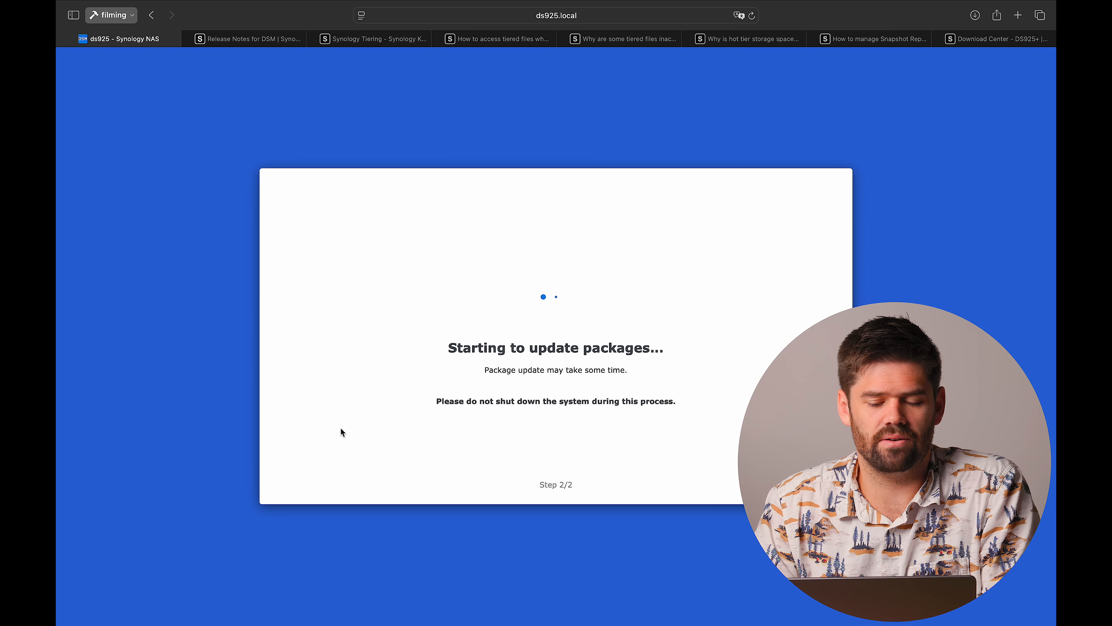
left_click(370, 38)
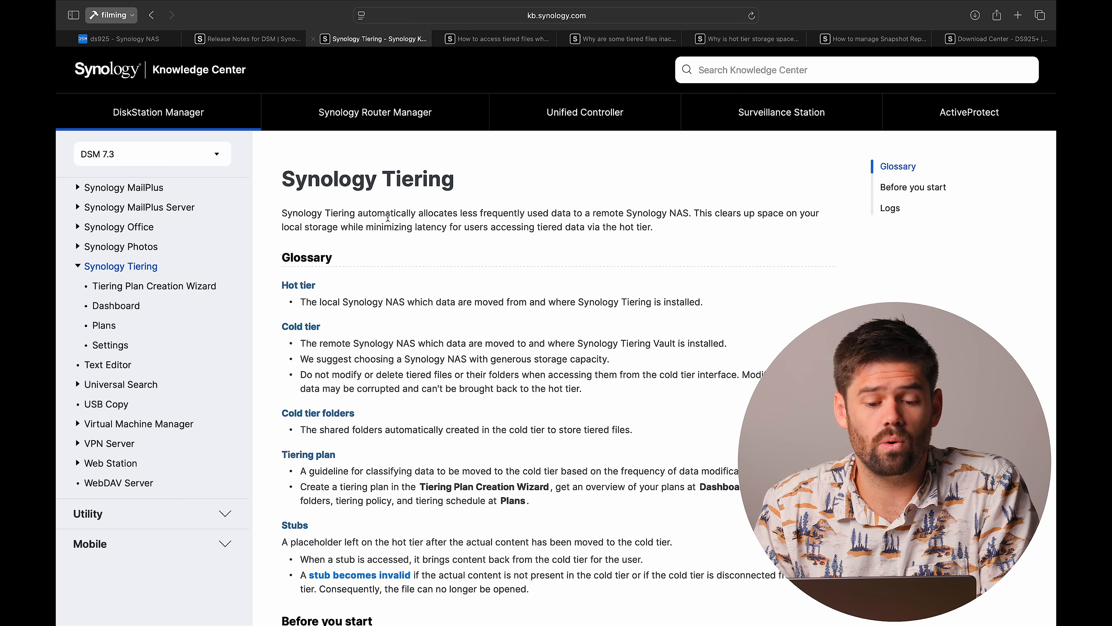
scroll("down", 3)
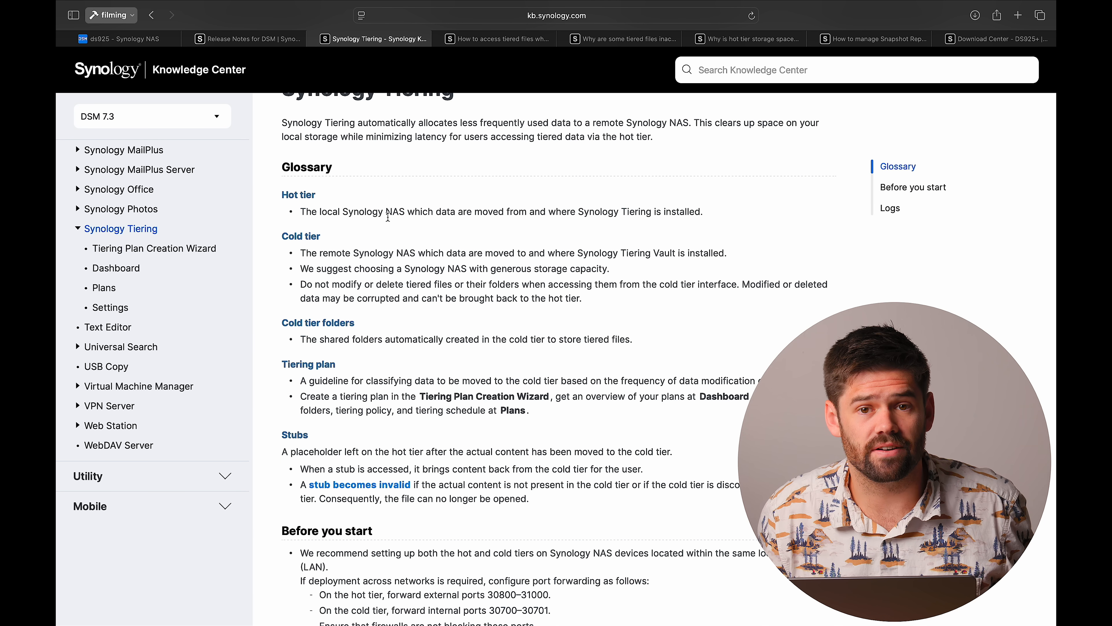
mouse_move(509, 246)
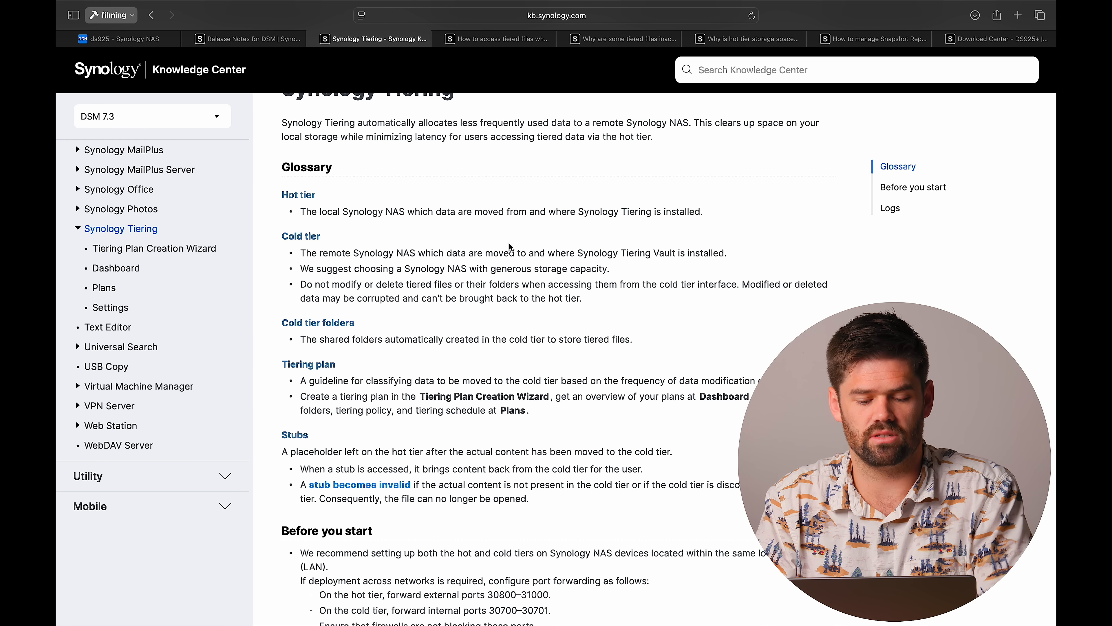
scroll("down", 3)
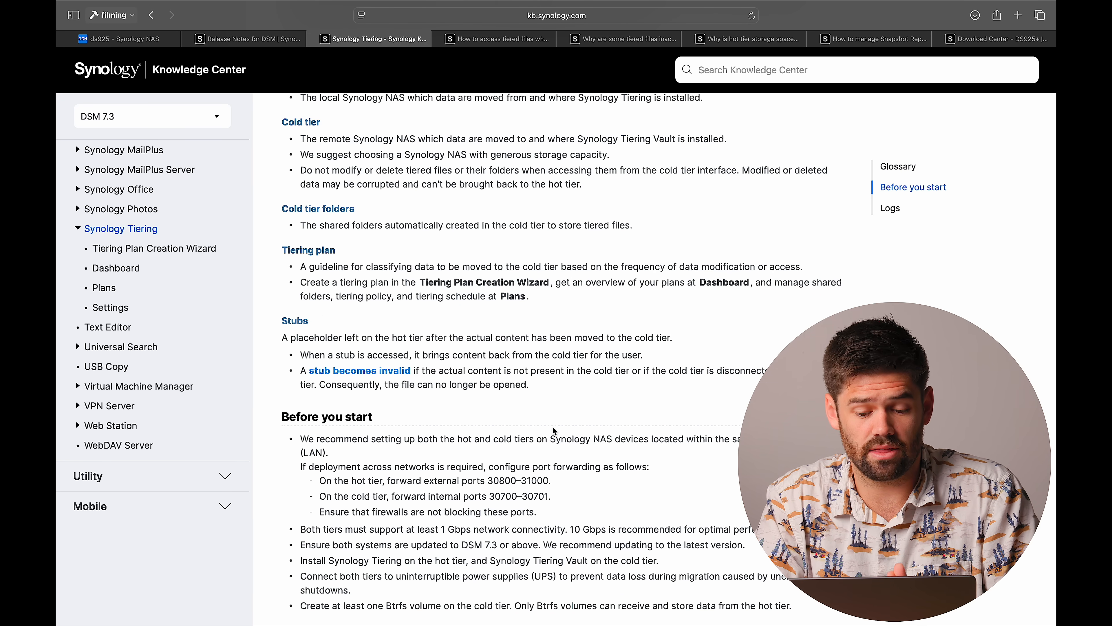
scroll("down", 3)
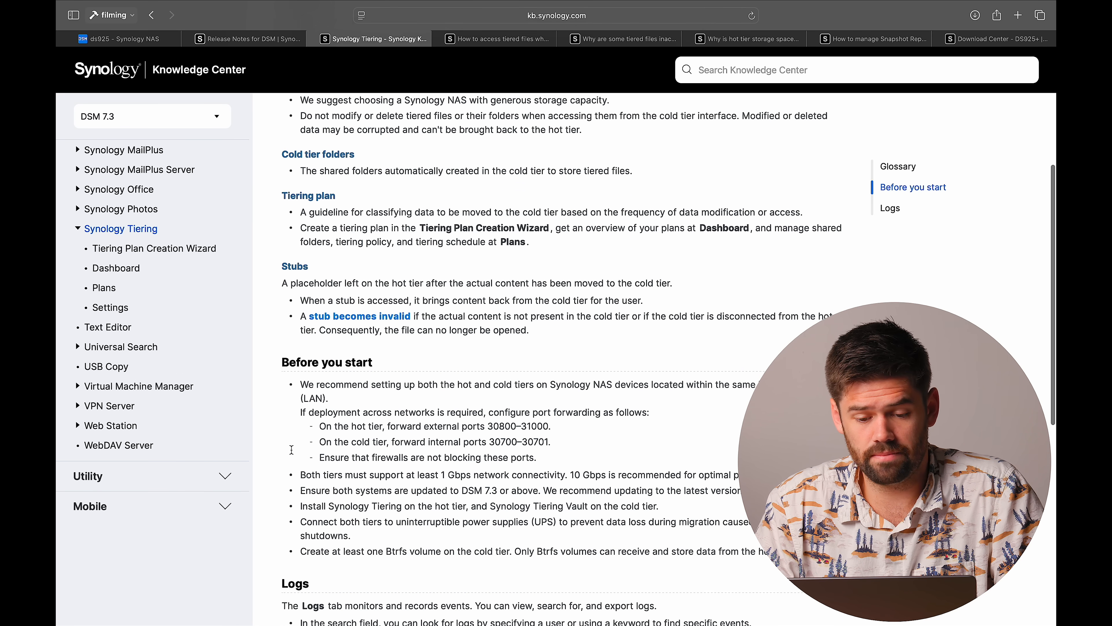
scroll("up", 3)
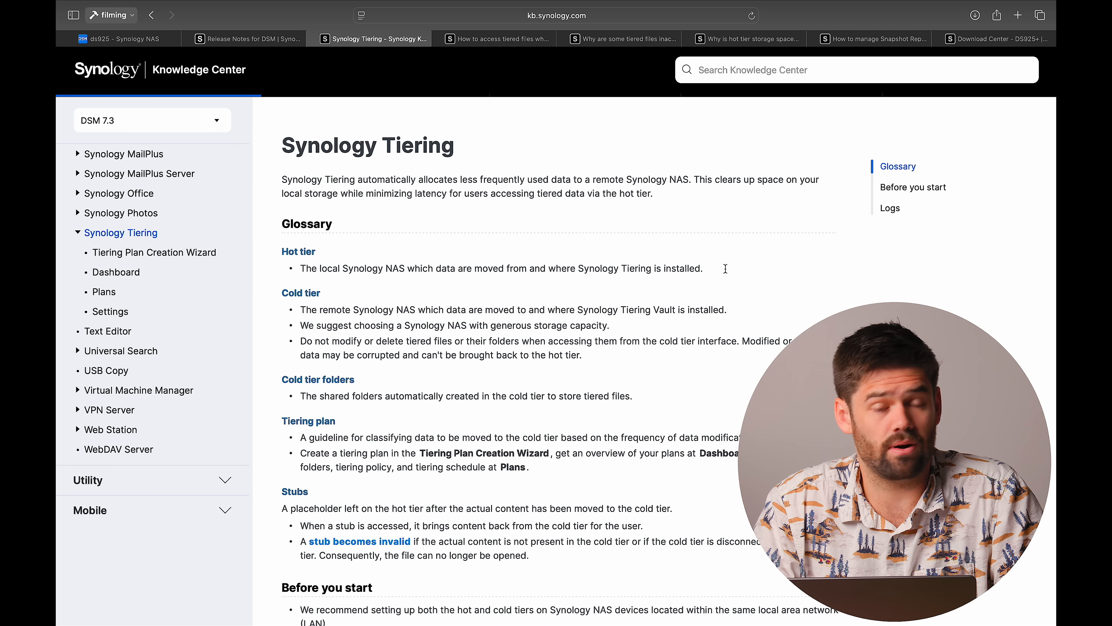
mouse_move(639, 351)
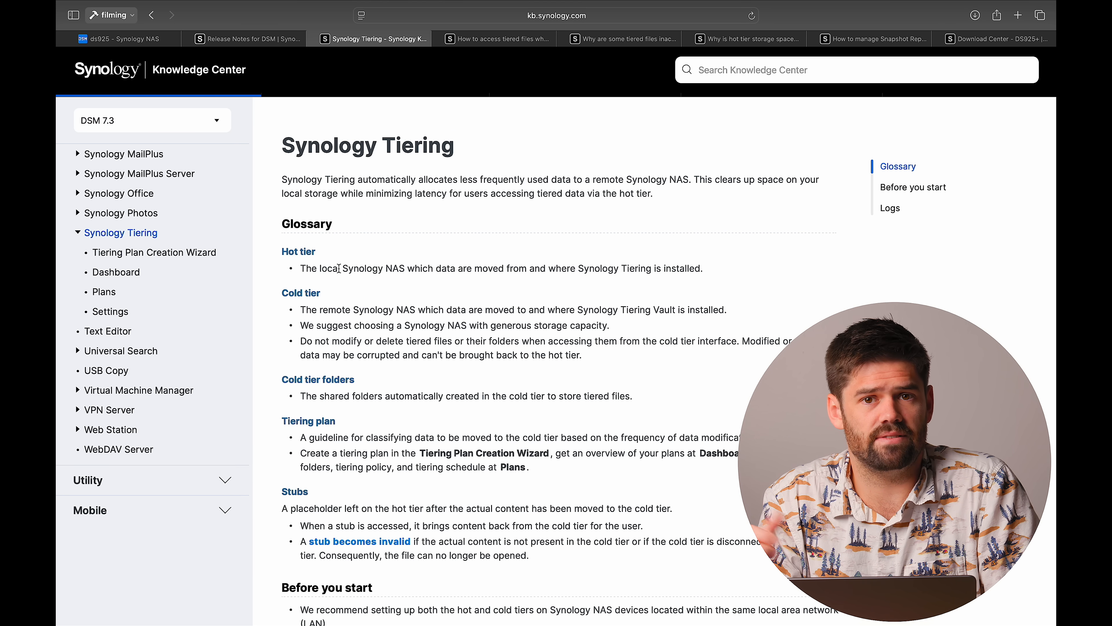
left_click(118, 38)
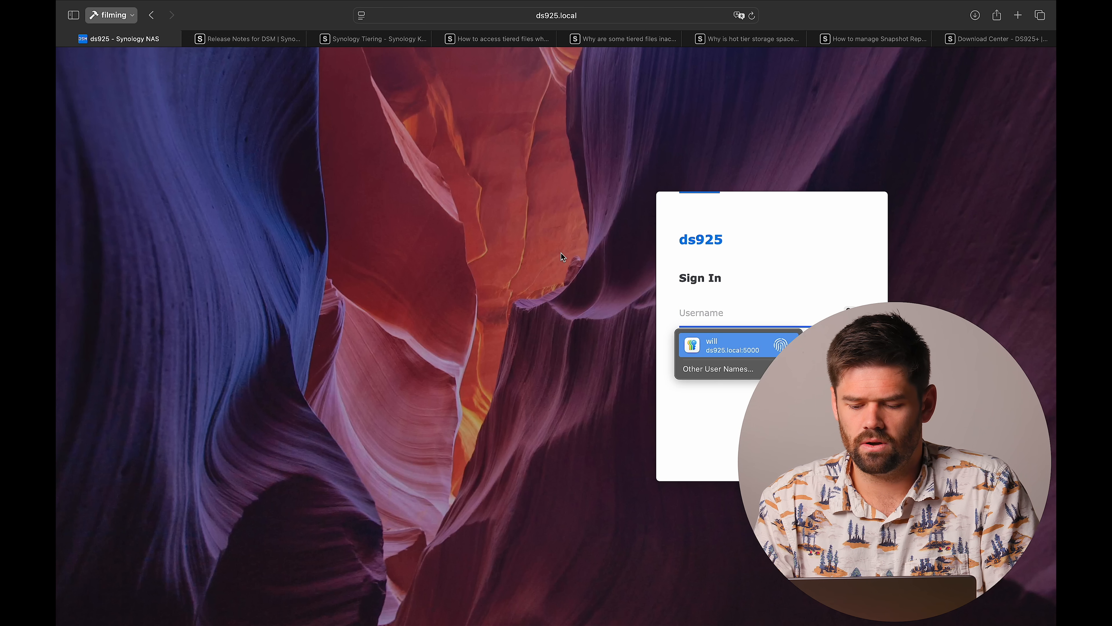
Sign back into the ds925 NAS with the saved account and launch Storage Manager.
left_click(710, 345)
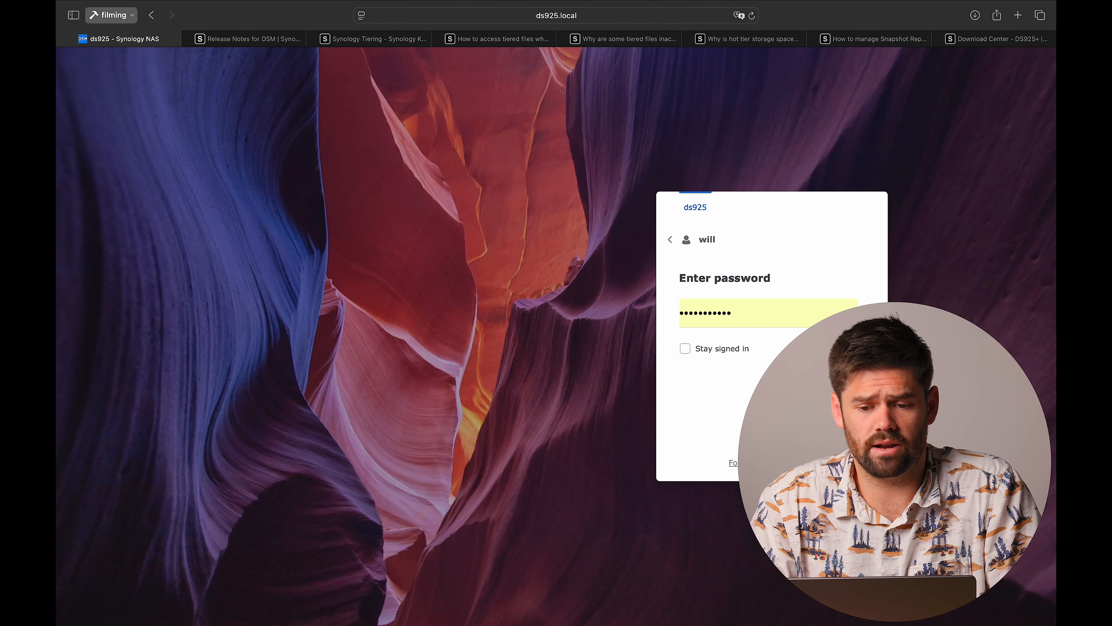
key("Return")
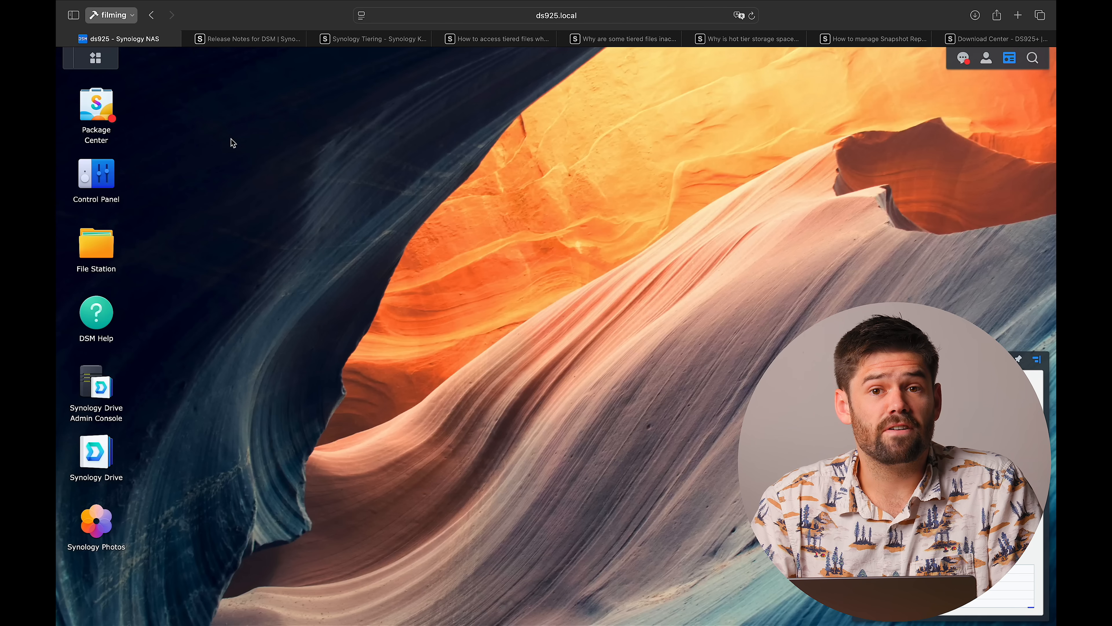
left_click(90, 58)
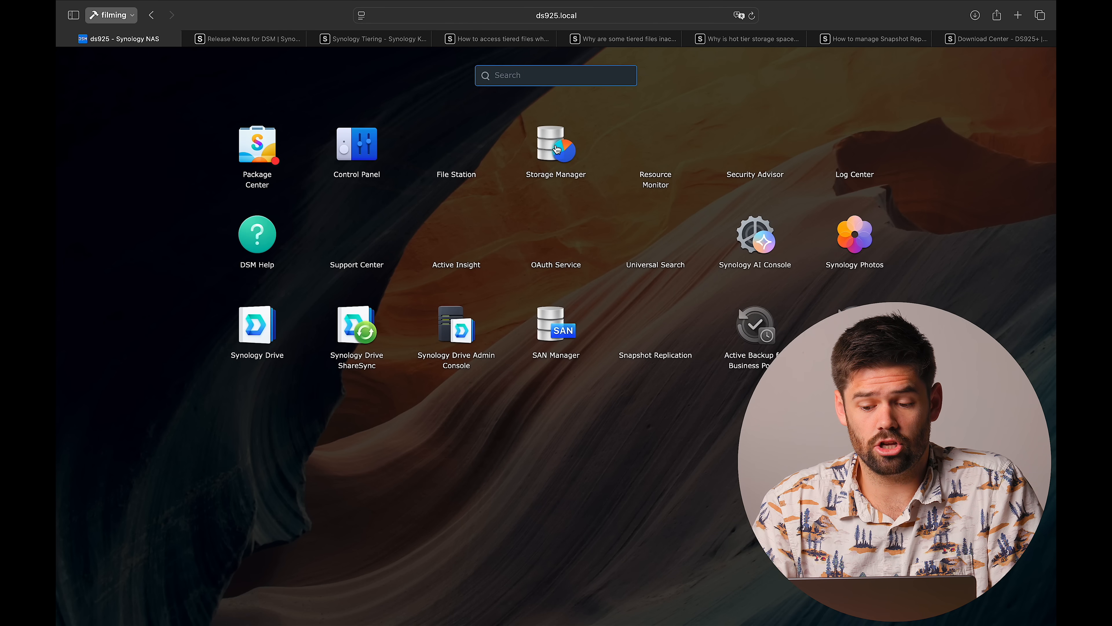
left_click(556, 144)
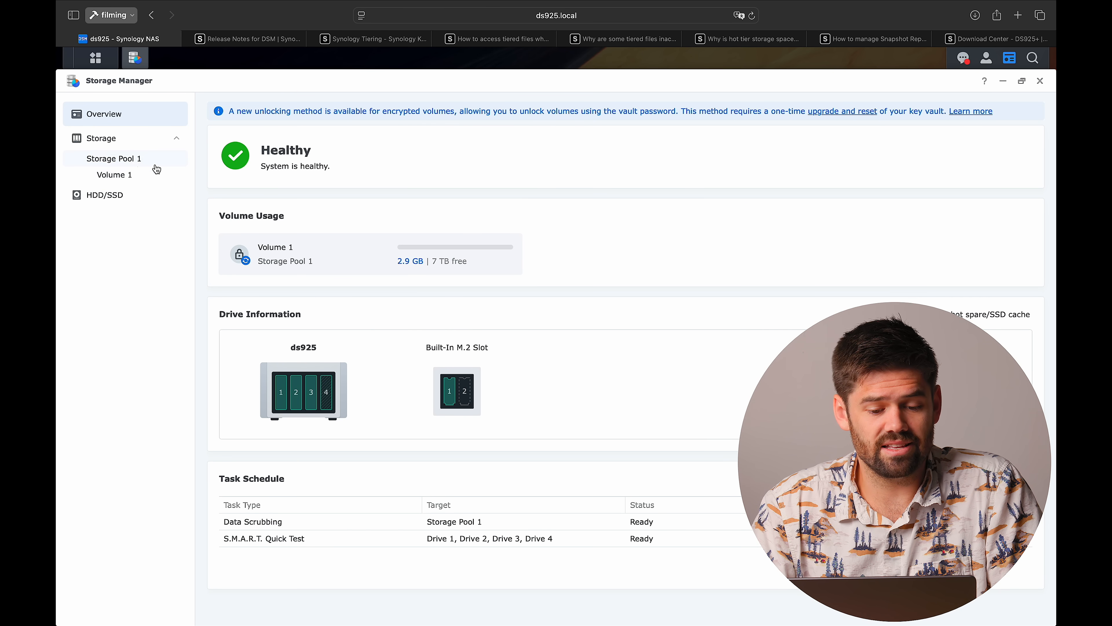
Review the HDD/SSD list and expand Drive 4 (WD40EFPX) to confirm it now reports Healthy.
left_click(104, 195)
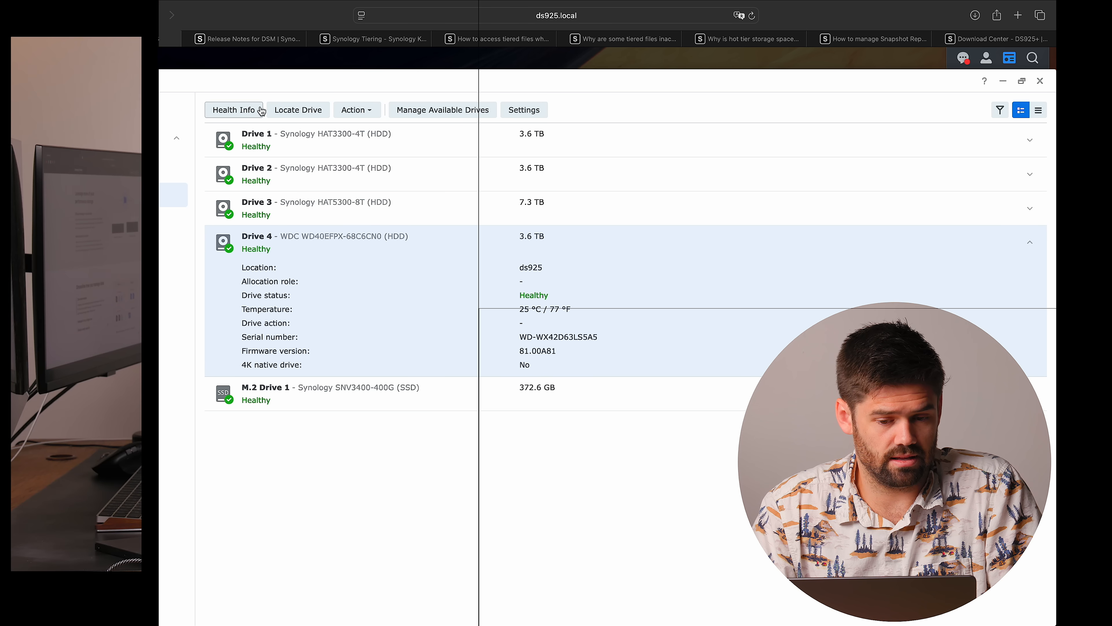
left_click(1029, 241)
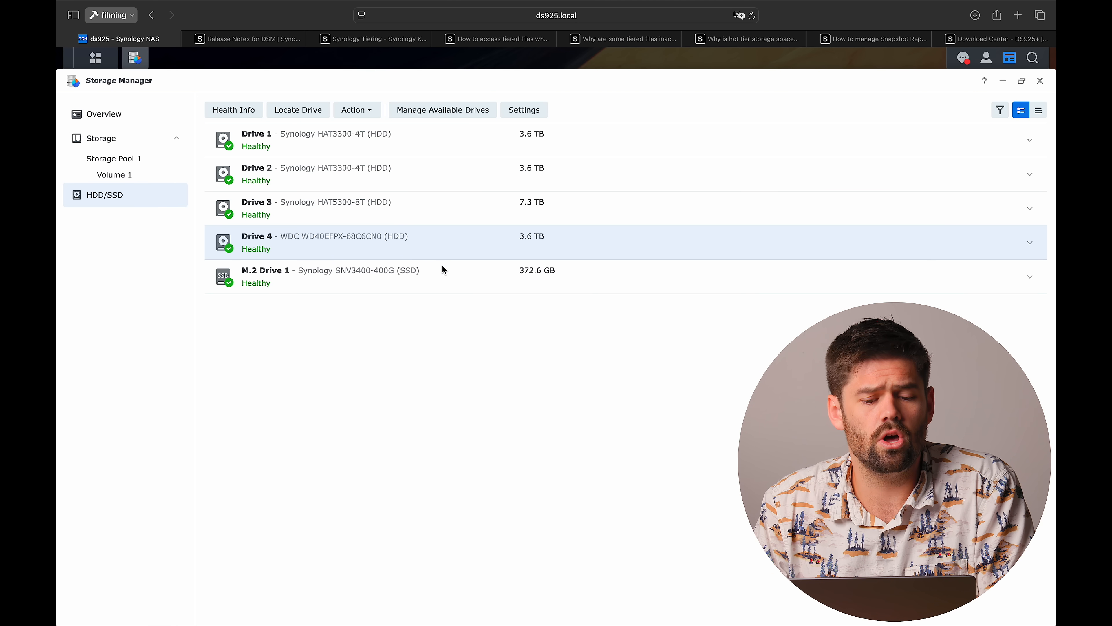
mouse_move(422, 295)
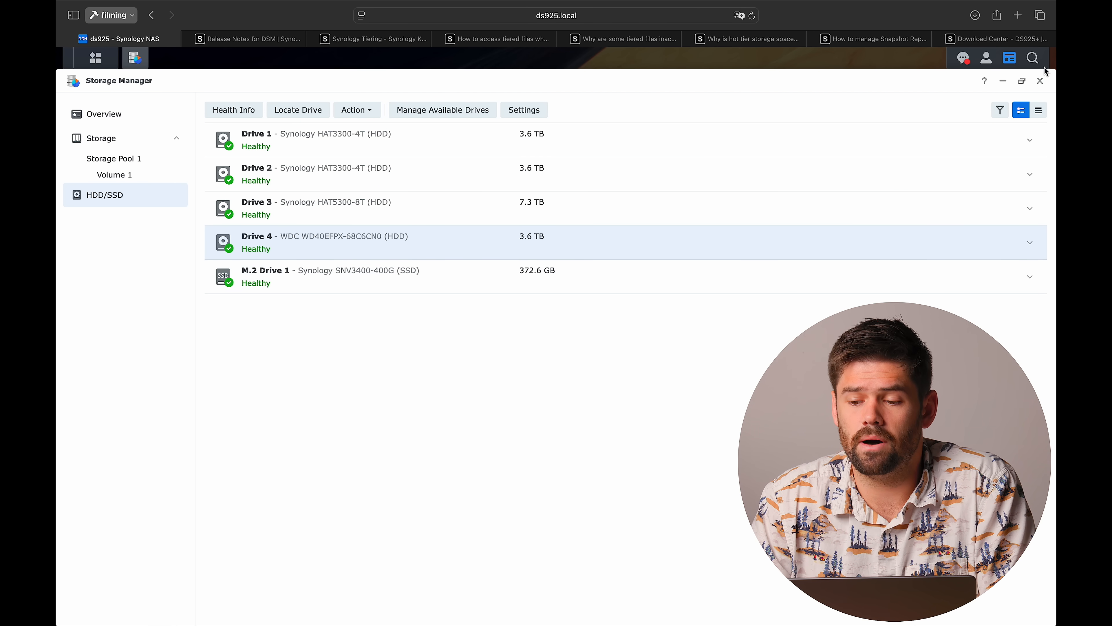
View Package Center's Installed list, where Active Backup for Business is stopped and incompatible.
left_click(135, 57)
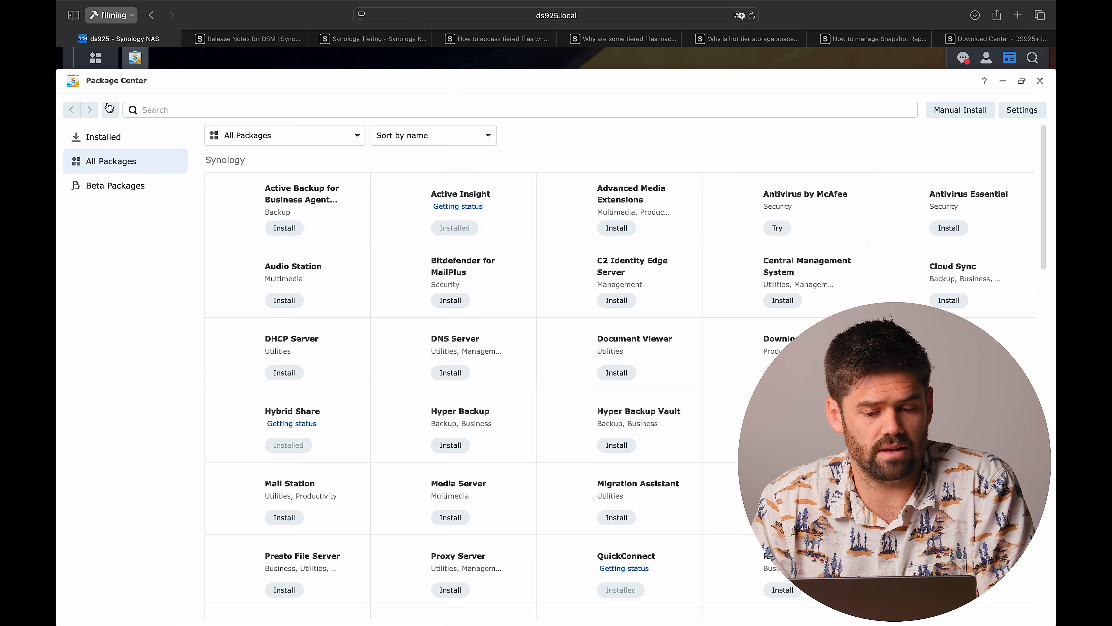
left_click(104, 136)
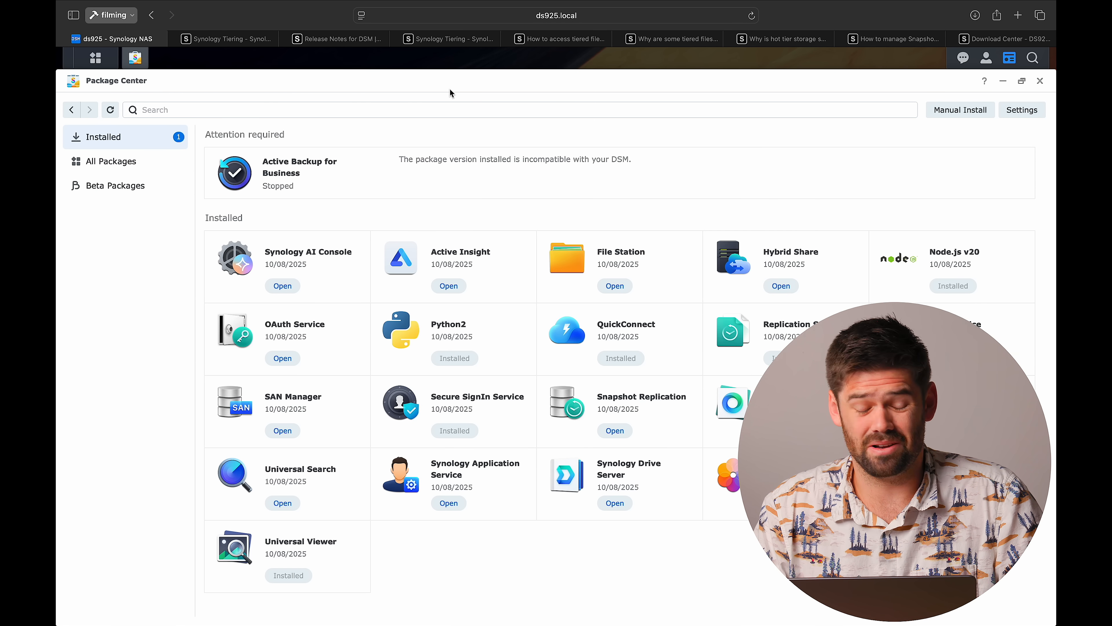
mouse_move(380, 214)
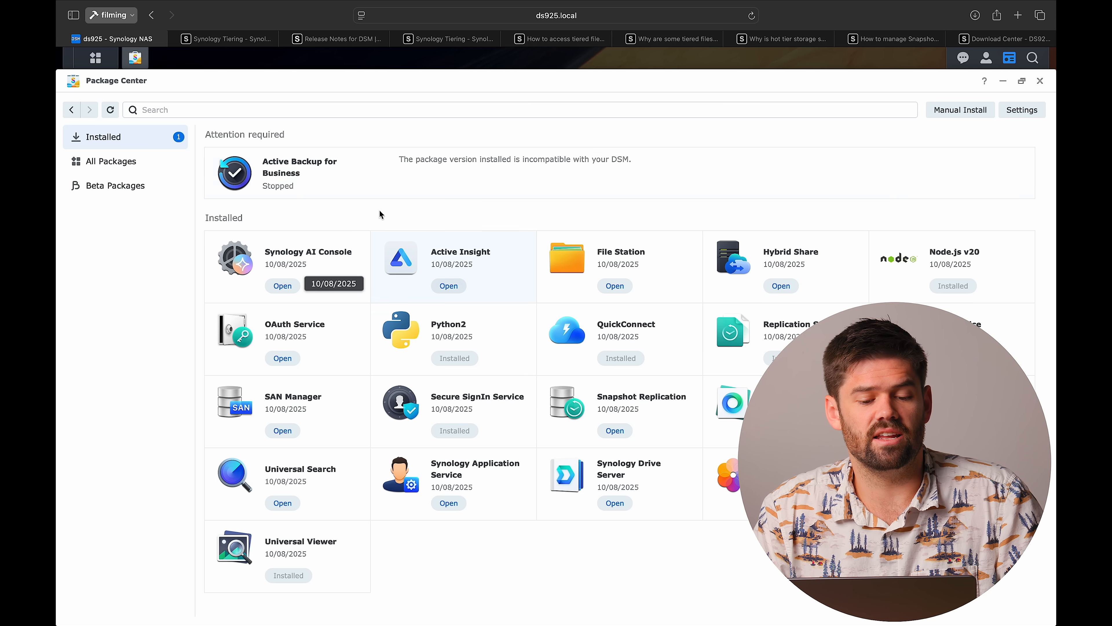
mouse_move(304, 177)
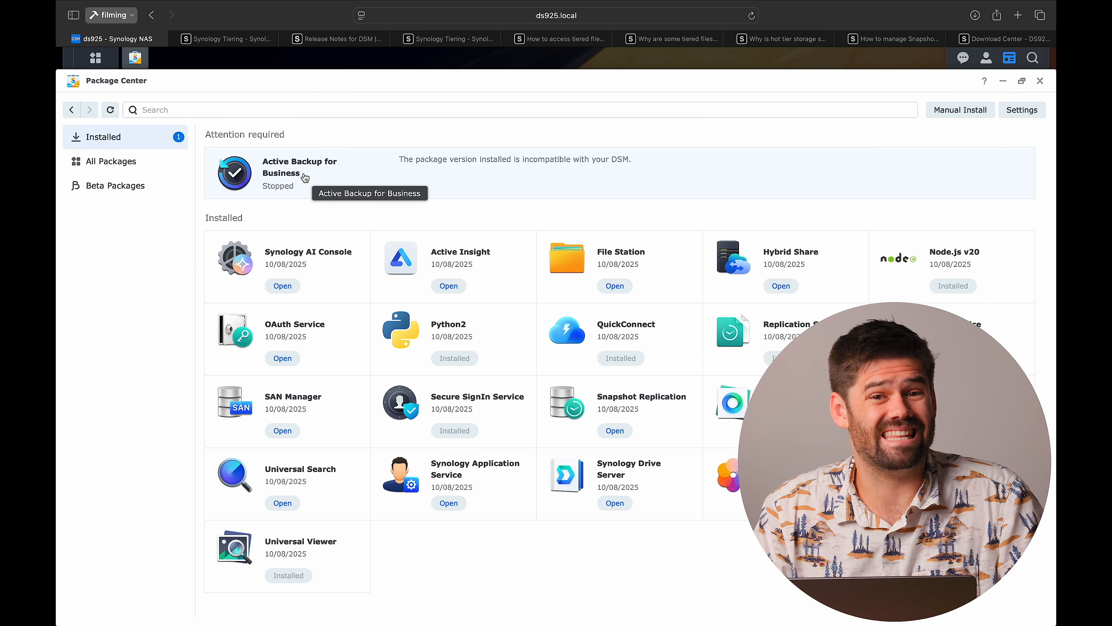
mouse_move(672, 14)
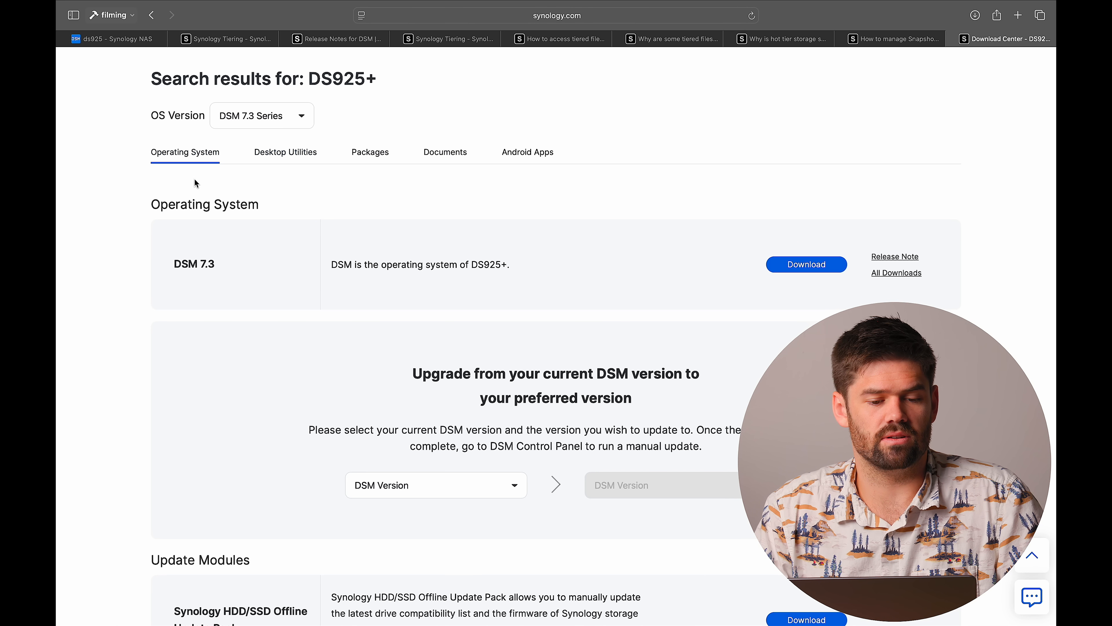
mouse_move(389, 167)
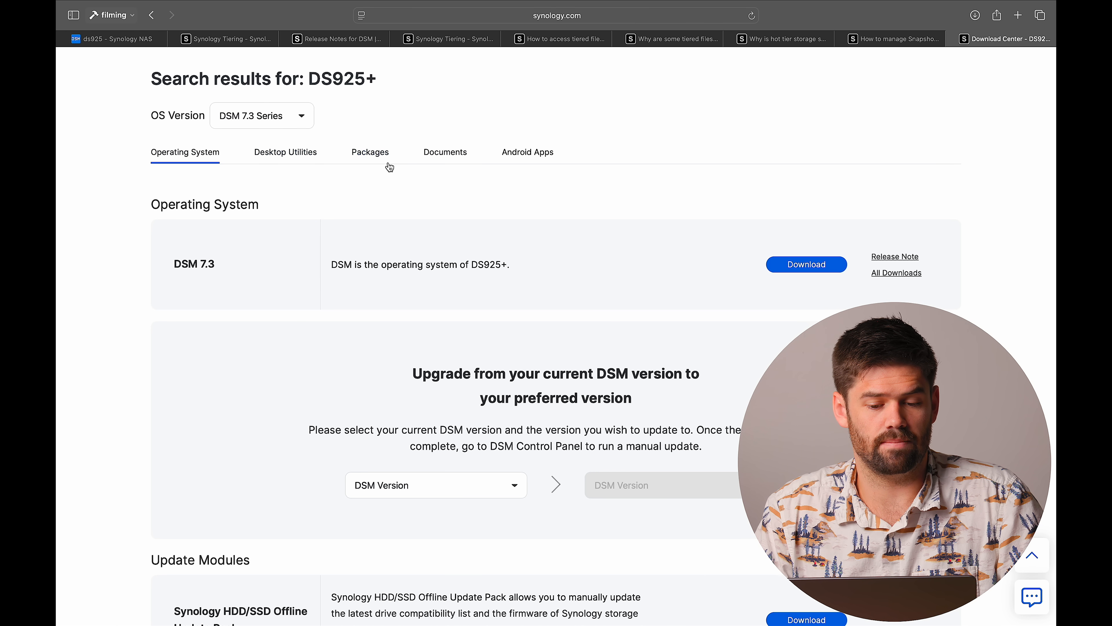
Download the Active Backup for Business package from the DS925+ Packages tab, allowing synology.com downloads.
left_click(370, 151)
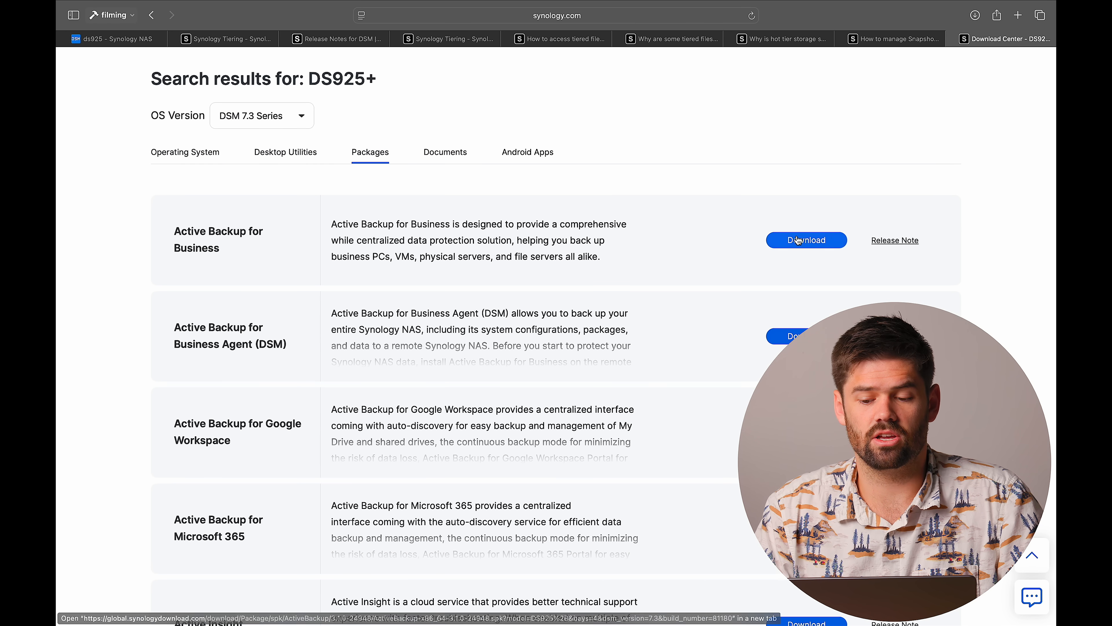
left_click(806, 240)
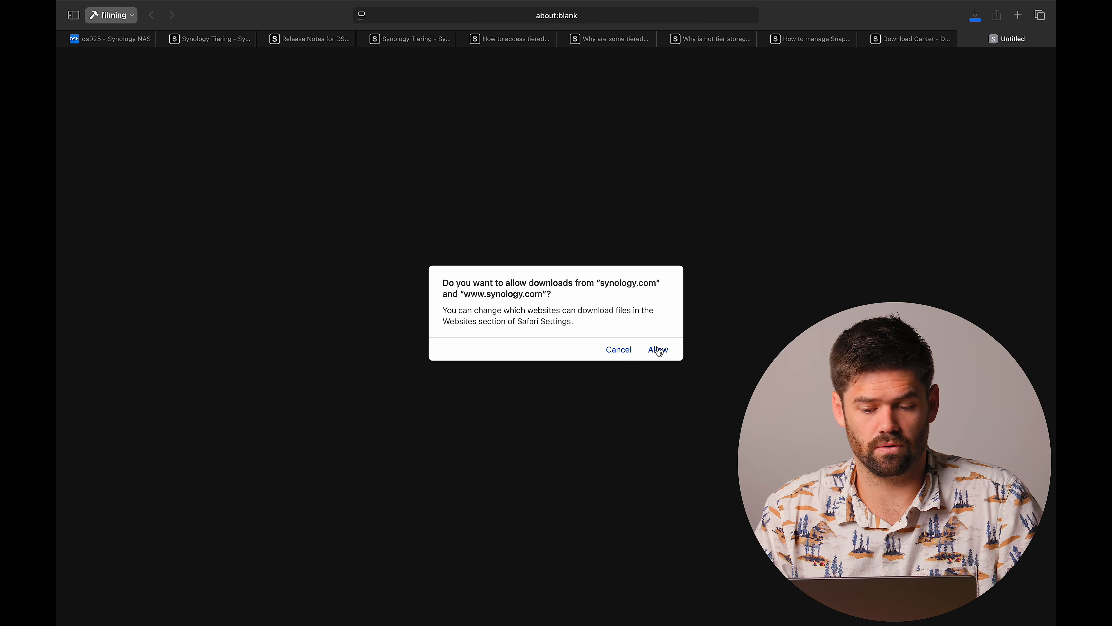
left_click(658, 349)
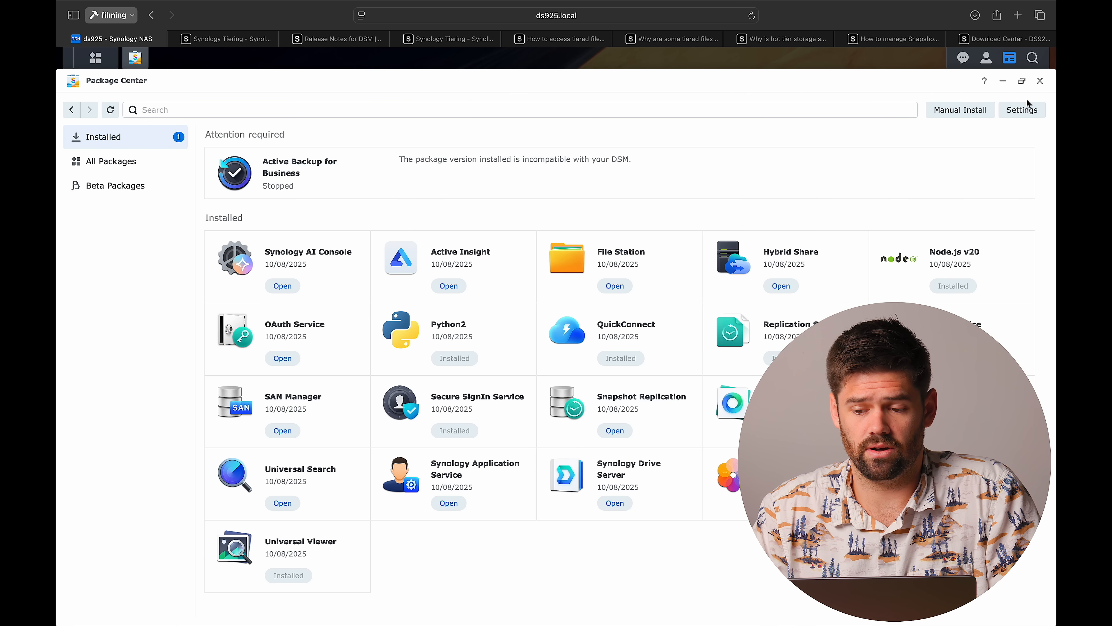
Start a manual install and choose the downloaded ActiveBackup x86_64 3.1 .spk file for upload.
left_click(960, 110)
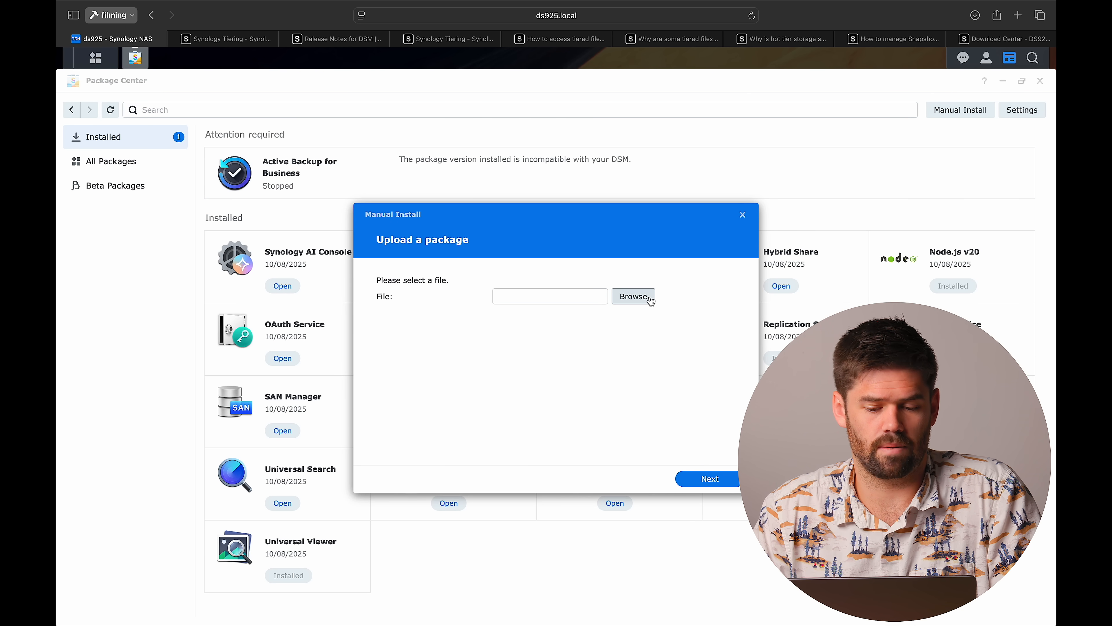
left_click(632, 296)
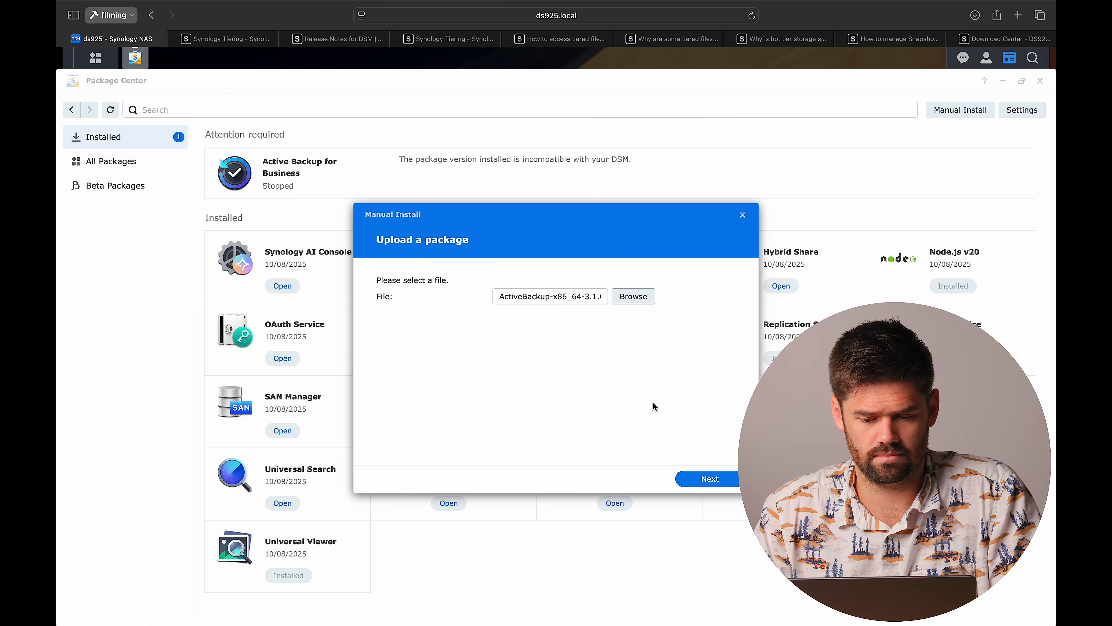